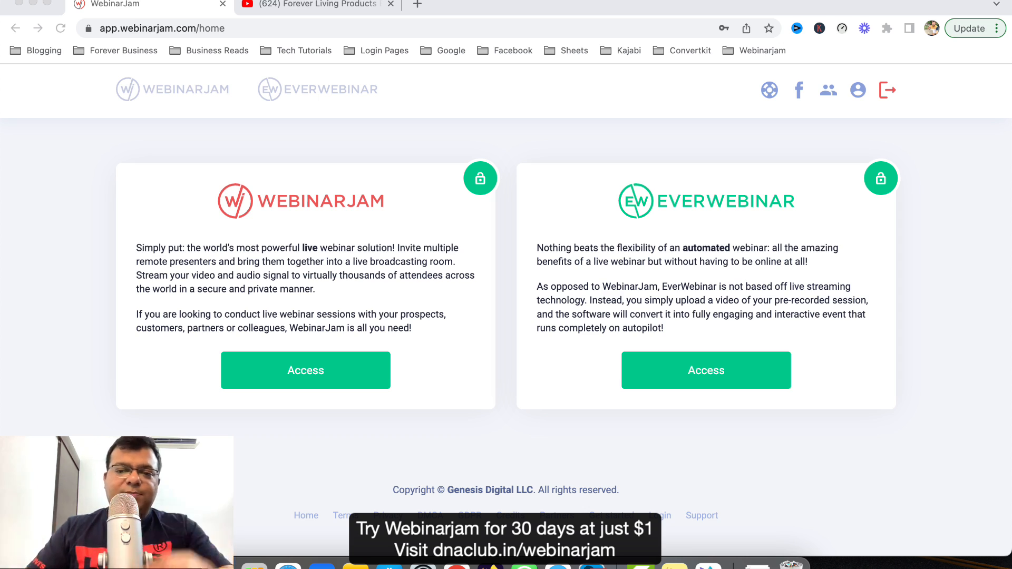
{"action": "mouse_move", "coordinate": [931, 256]}
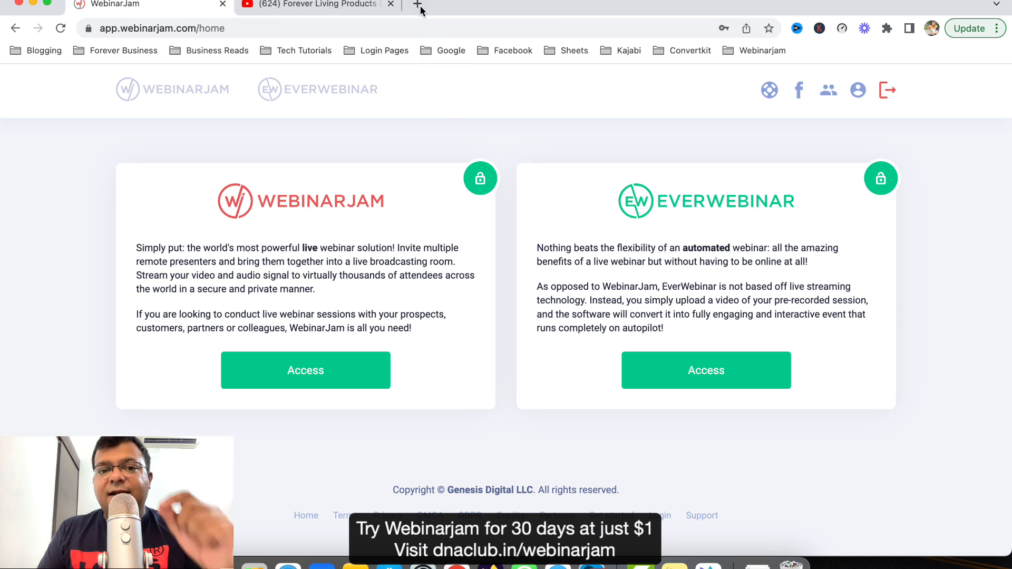
- Open dnaclub.in/ in a new tab and scroll through the page
{"action": "left_click", "coordinate": [417, 6]}
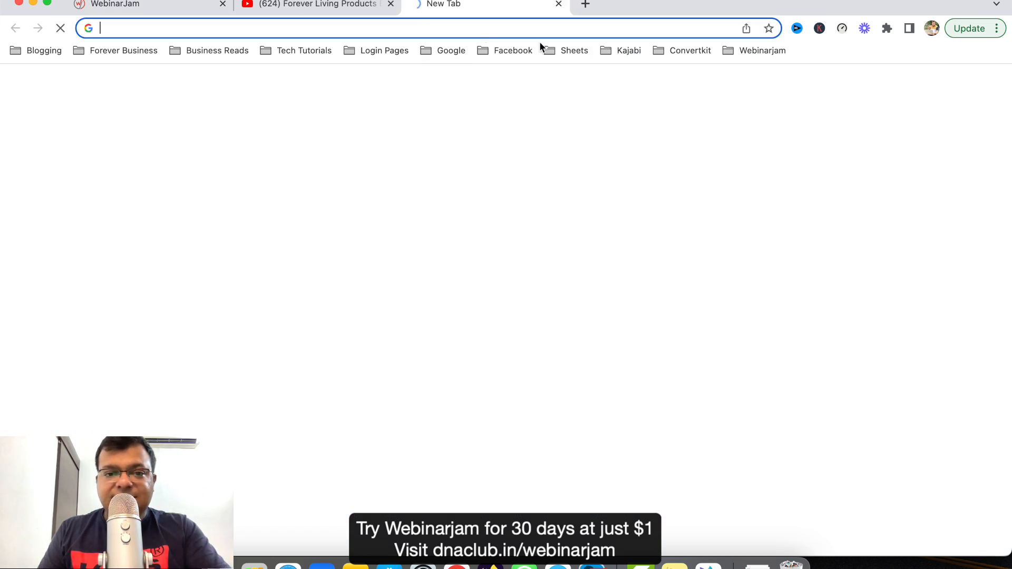
{"action": "type", "text": "dnaclub.in/"}
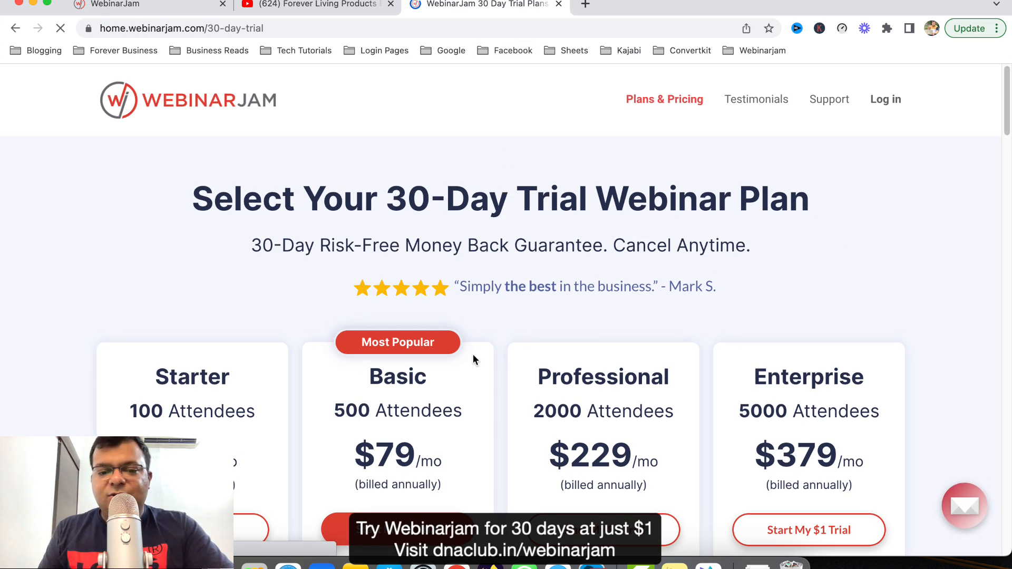
{"action": "scroll", "scroll_direction": "down", "scroll_amount": 3}
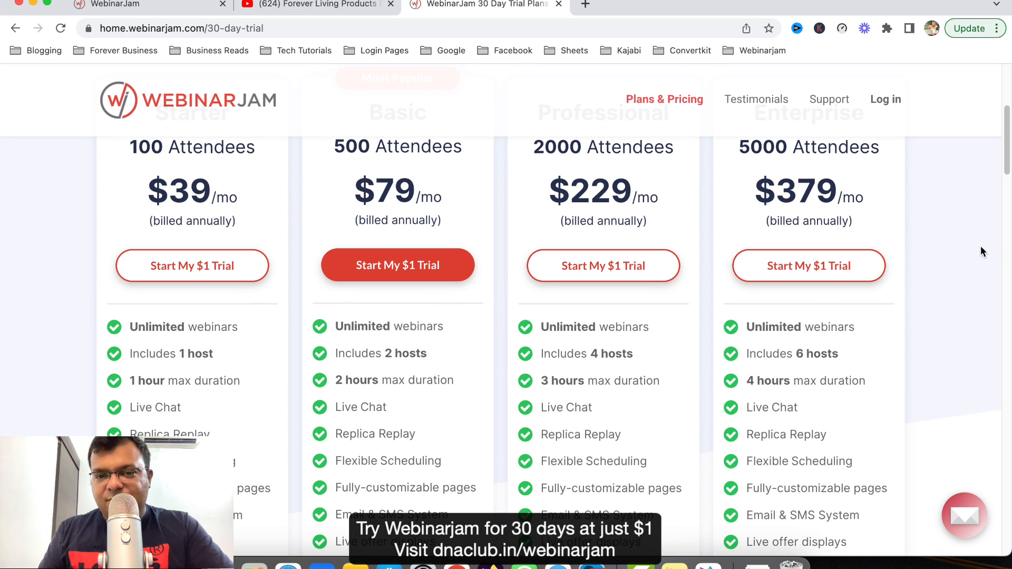
{"action": "scroll", "scroll_direction": "up", "scroll_amount": 3}
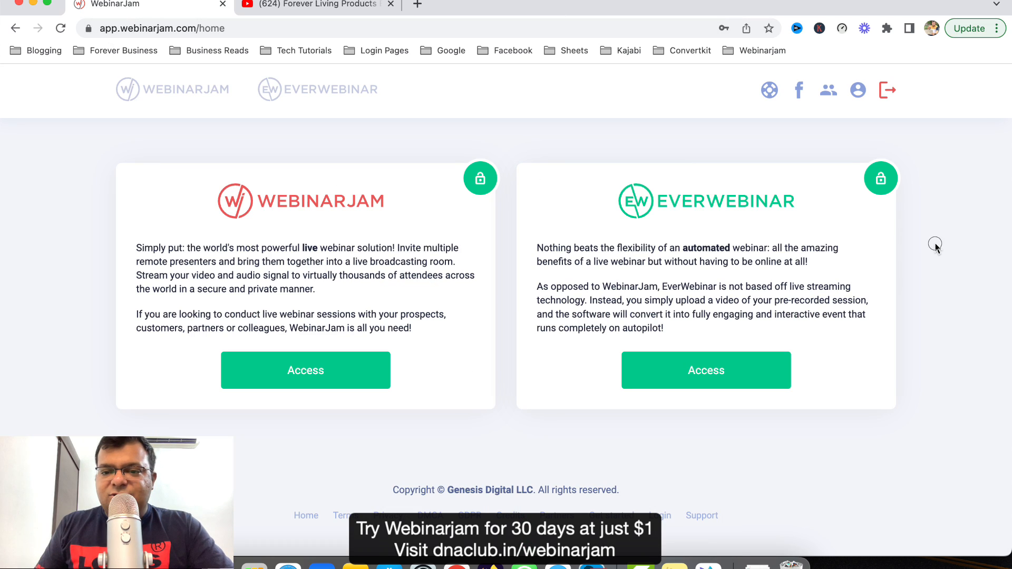
{"action": "mouse_move", "coordinate": [223, 123]}
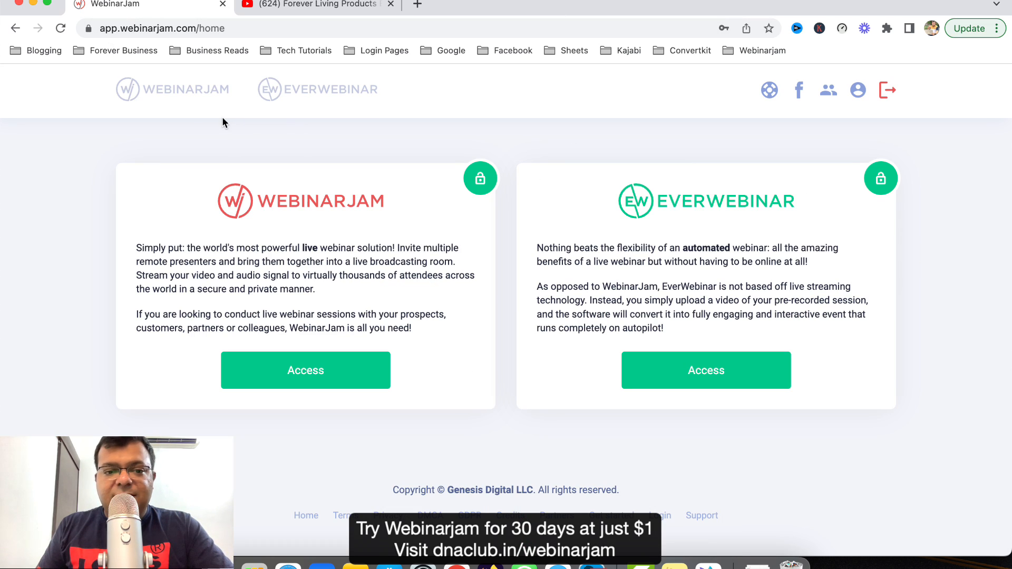
{"action": "mouse_move", "coordinate": [766, 369]}
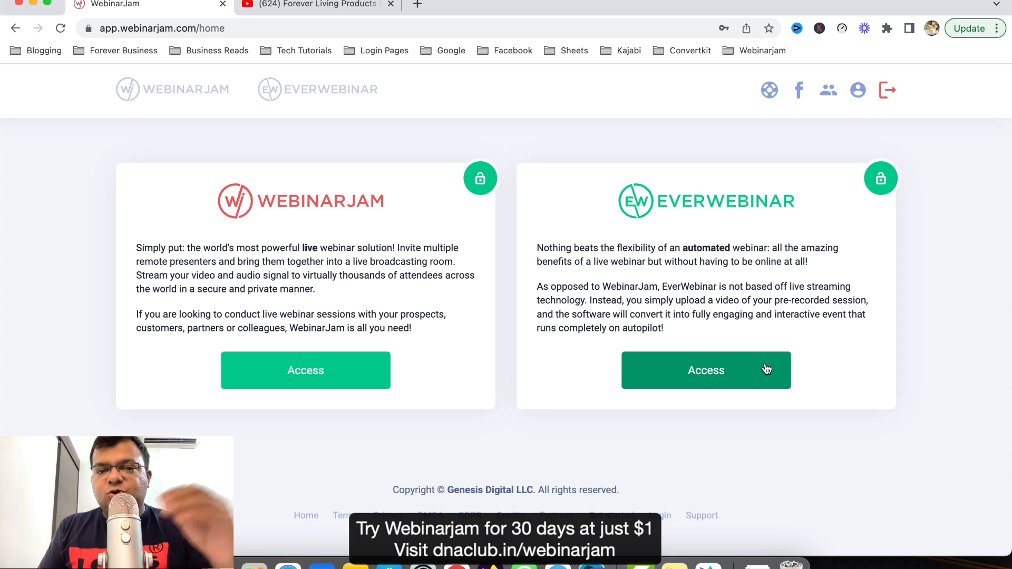
- On the YouTube presentation video, bring up the youtu.be share link, then dismiss it
{"action": "left_click", "coordinate": [316, 6]}
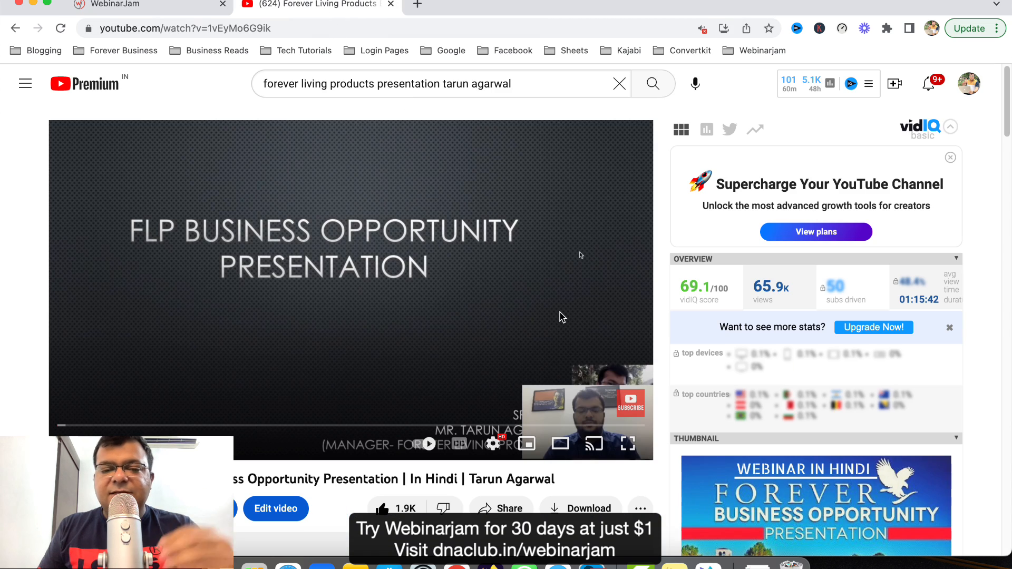
{"action": "mouse_move", "coordinate": [190, 354]}
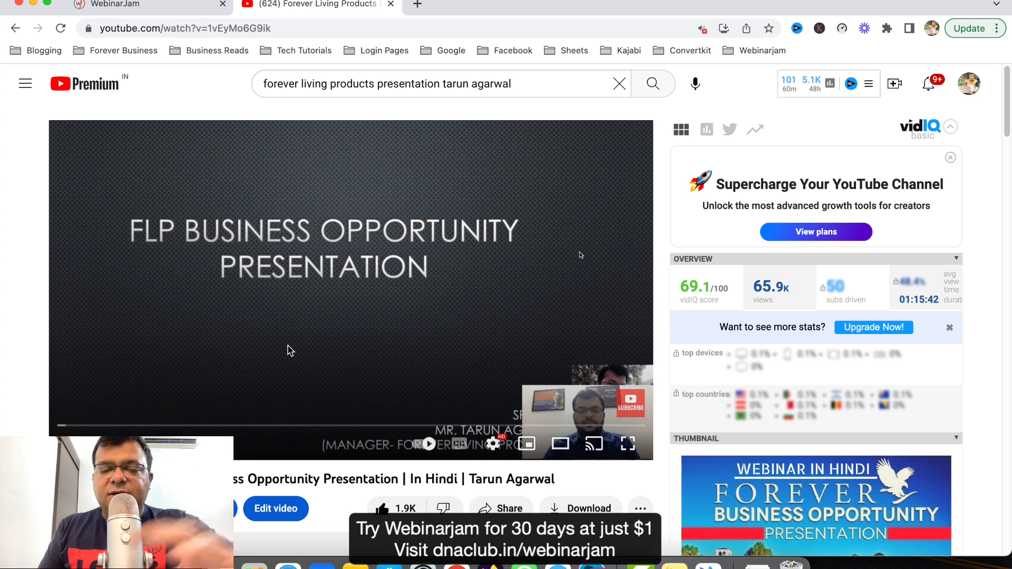
{"action": "mouse_move", "coordinate": [297, 341]}
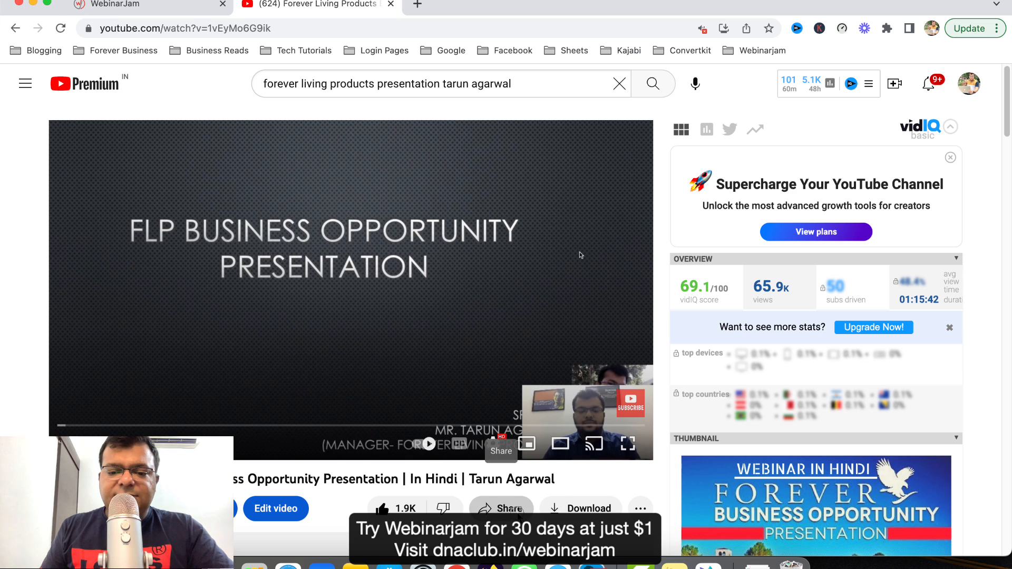
{"action": "left_click", "coordinate": [501, 509]}
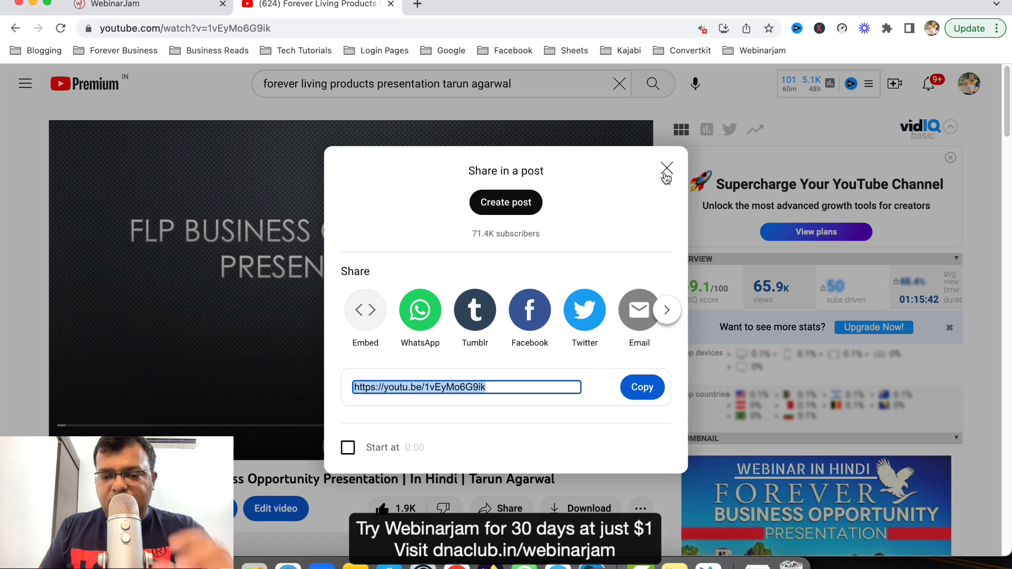
{"action": "left_click", "coordinate": [667, 169]}
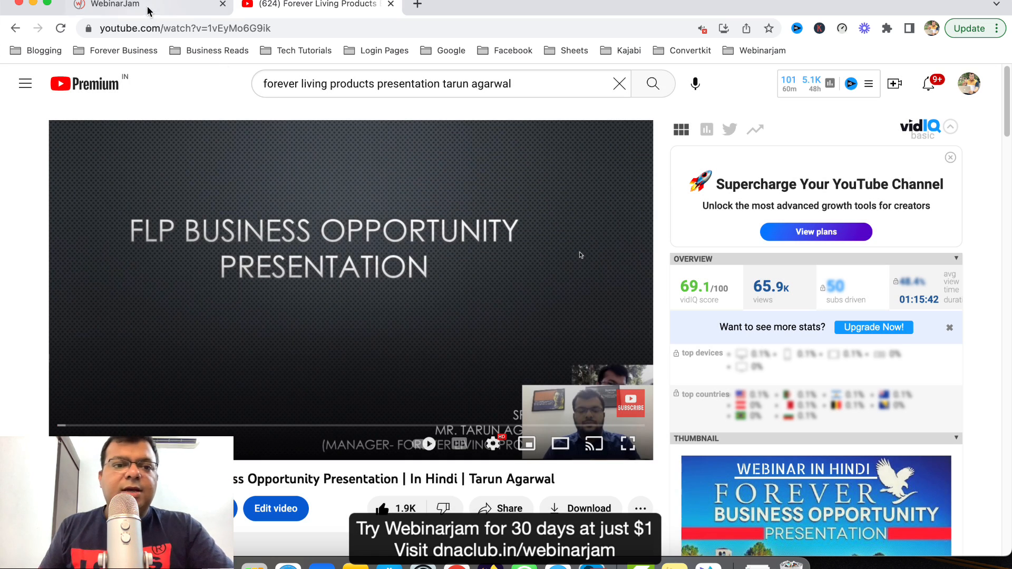
{"action": "left_click", "coordinate": [116, 5]}
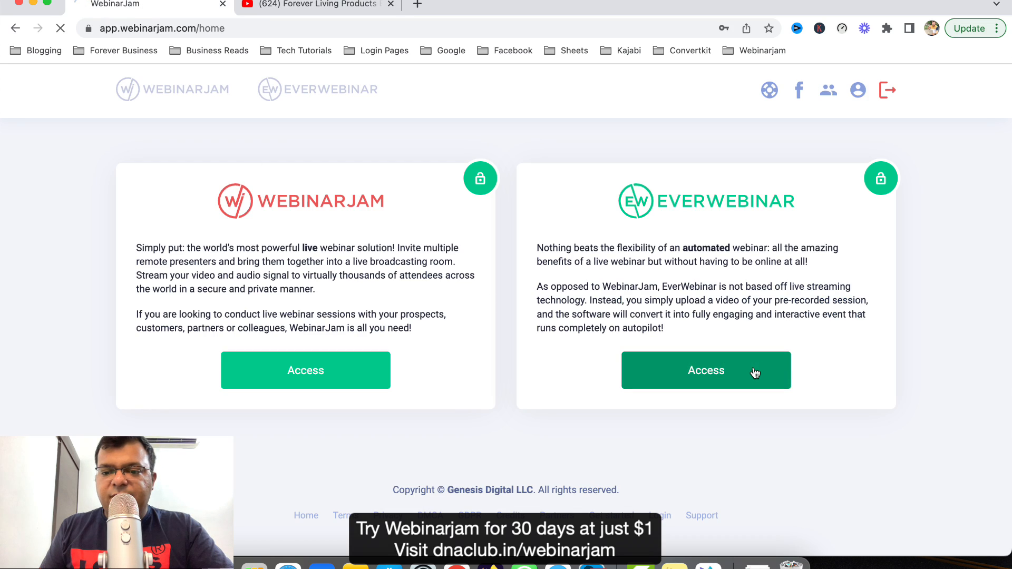
{"action": "left_click", "coordinate": [706, 370]}
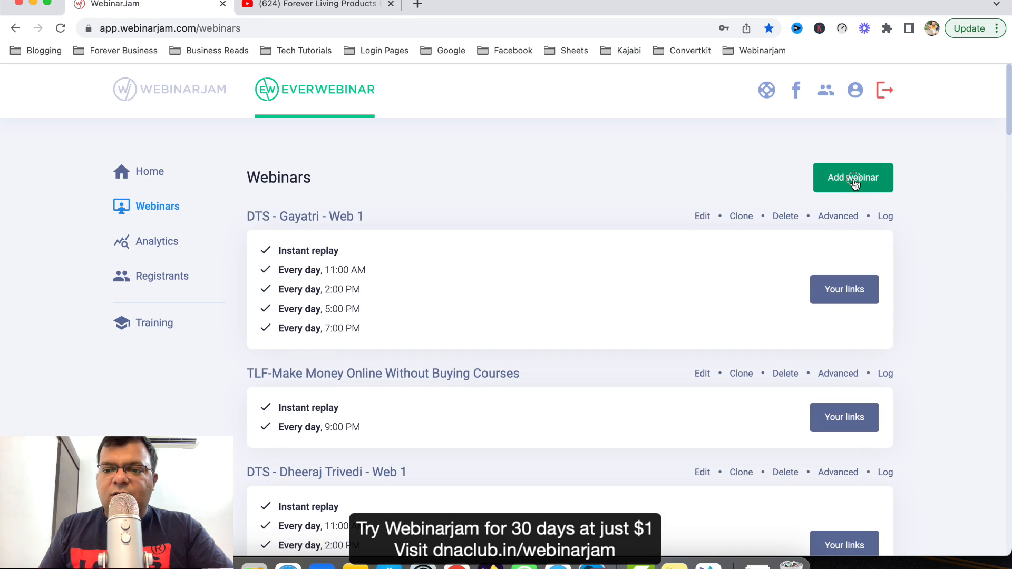
{"action": "left_click", "coordinate": [852, 178]}
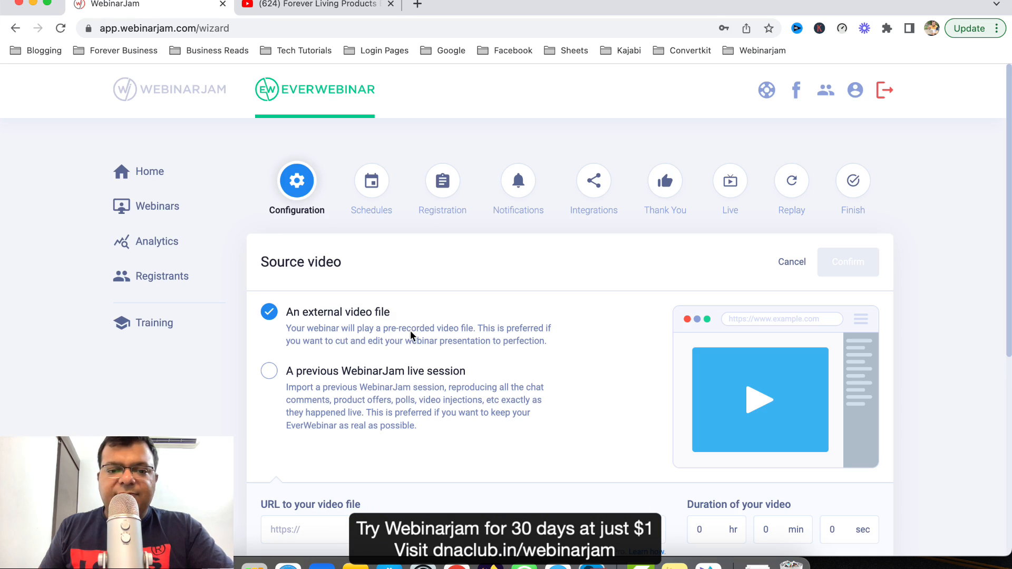
{"action": "scroll", "scroll_direction": "down", "scroll_amount": 3}
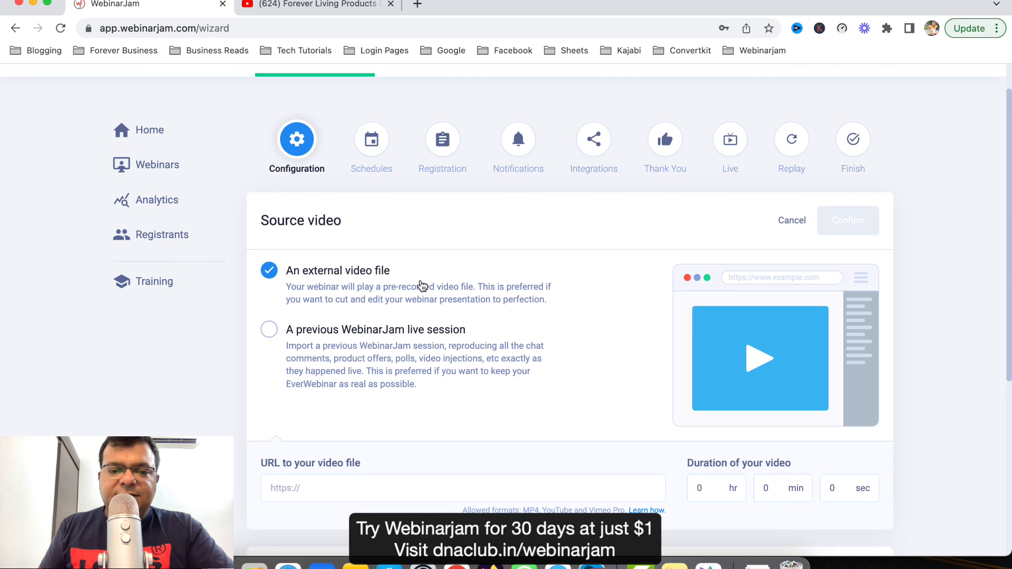
{"action": "type", "text": "https://youtu.be/1vEyMo6G9ik"}
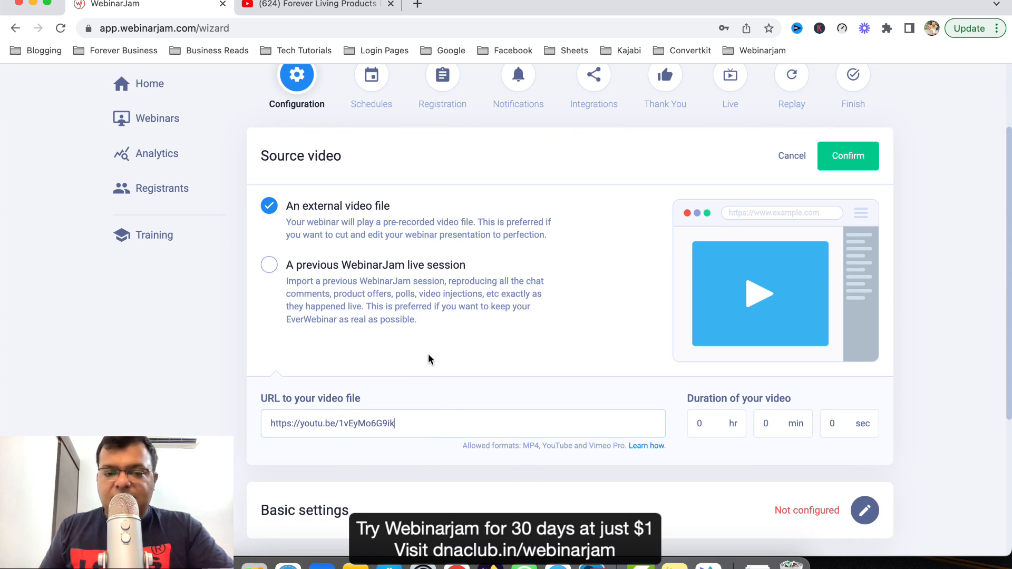
{"action": "left_click", "coordinate": [316, 5]}
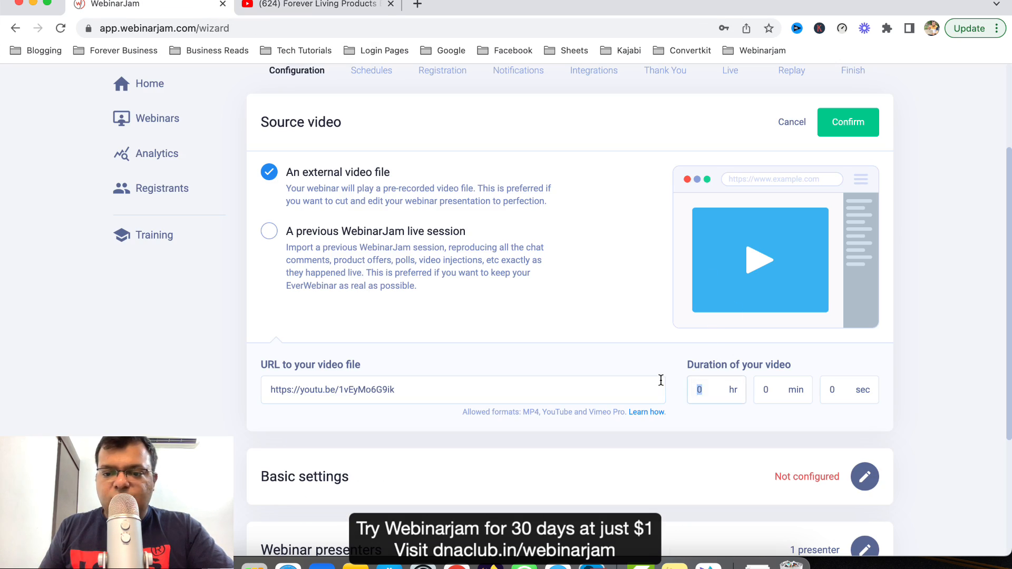
{"action": "type", "text": "15"}
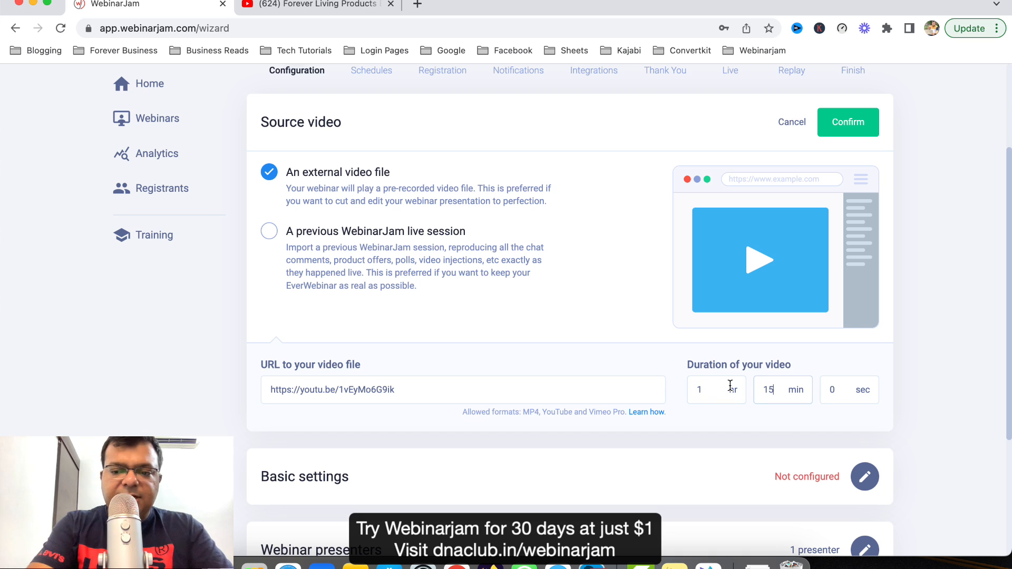
{"action": "left_click", "coordinate": [149, 5]}
{"action": "type", "text": "41"}
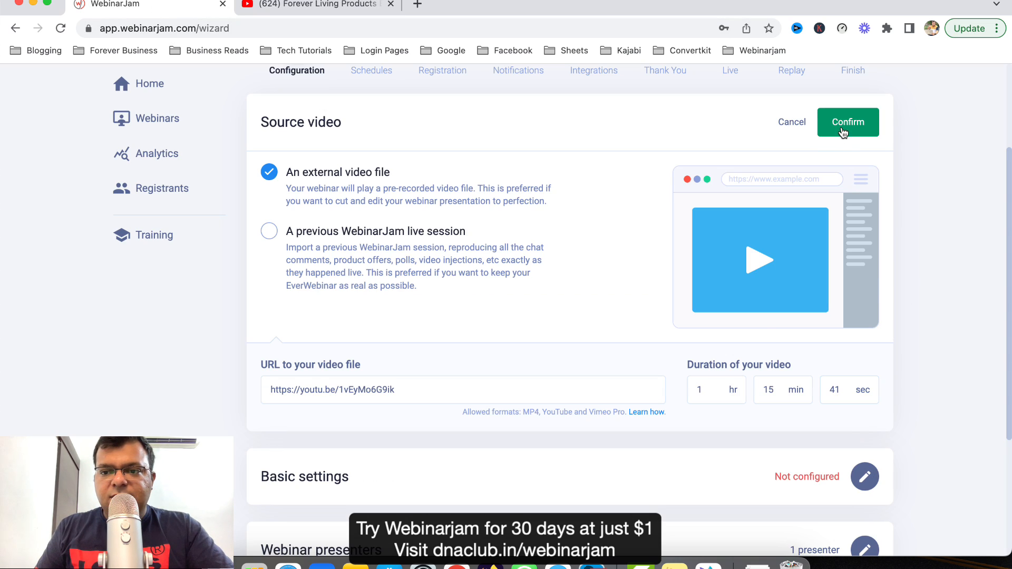
{"action": "left_click", "coordinate": [848, 122]}
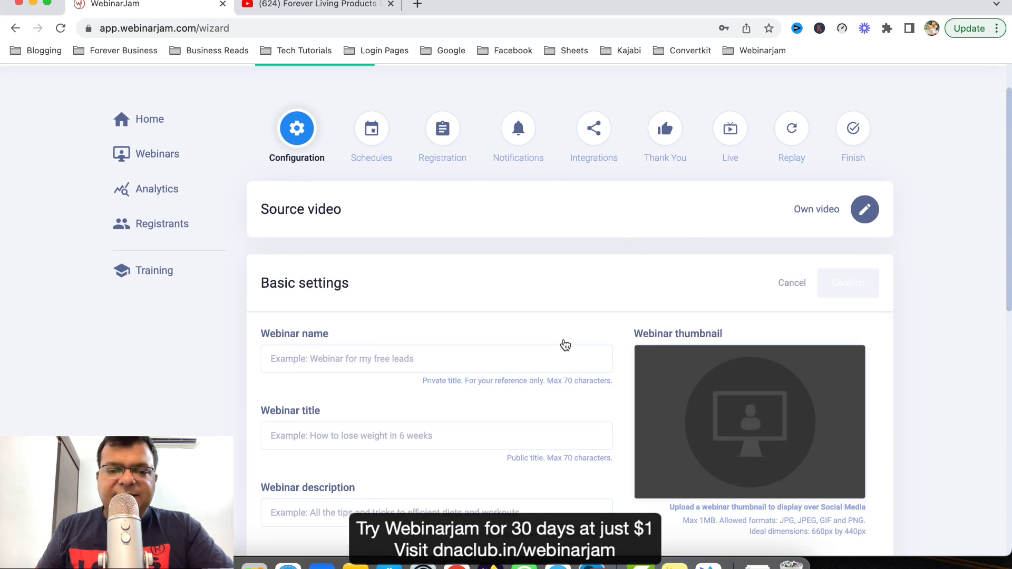
- Name, title and describe the webinar 'FLP - Business presentation'
{"action": "type", "text": "F"}
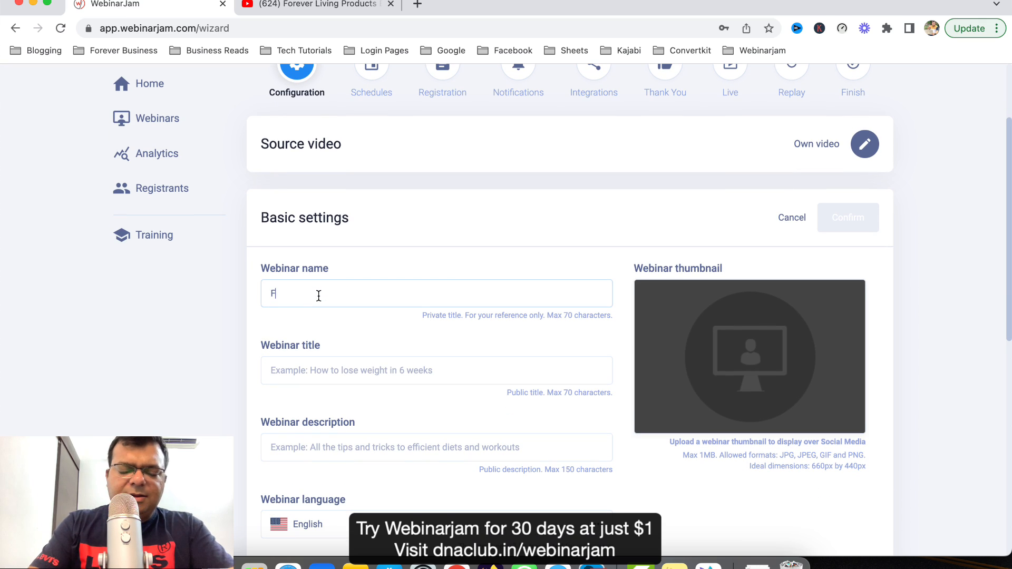
{"action": "type", "text": "LP - Business presentation"}
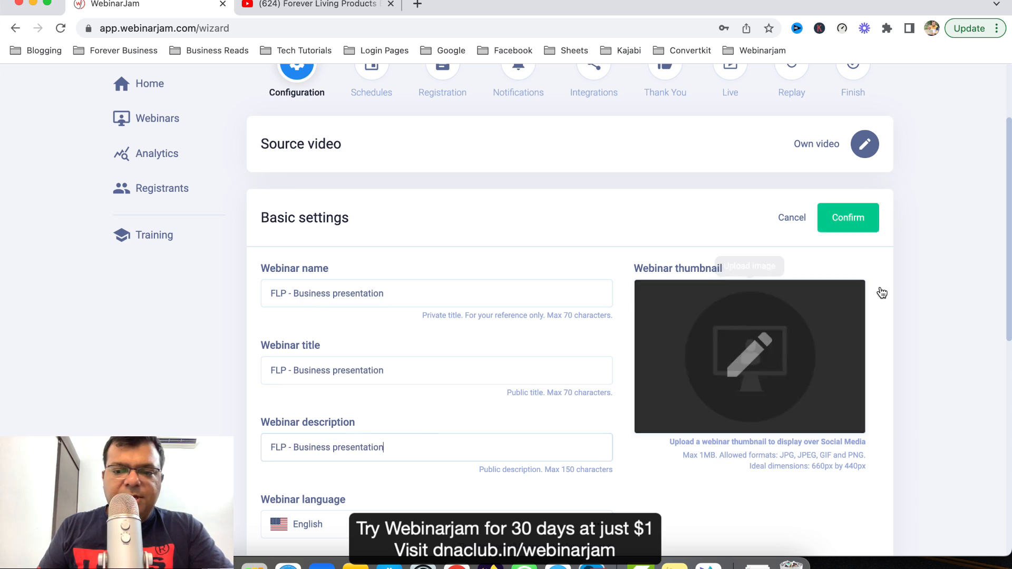
{"action": "left_click", "coordinate": [848, 218]}
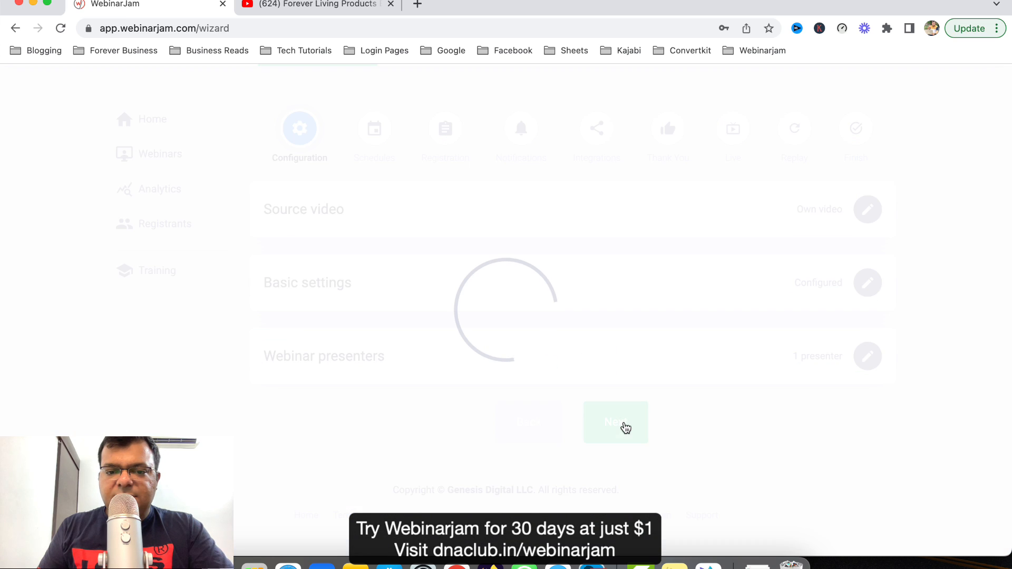
{"action": "mouse_move", "coordinate": [666, 297]}
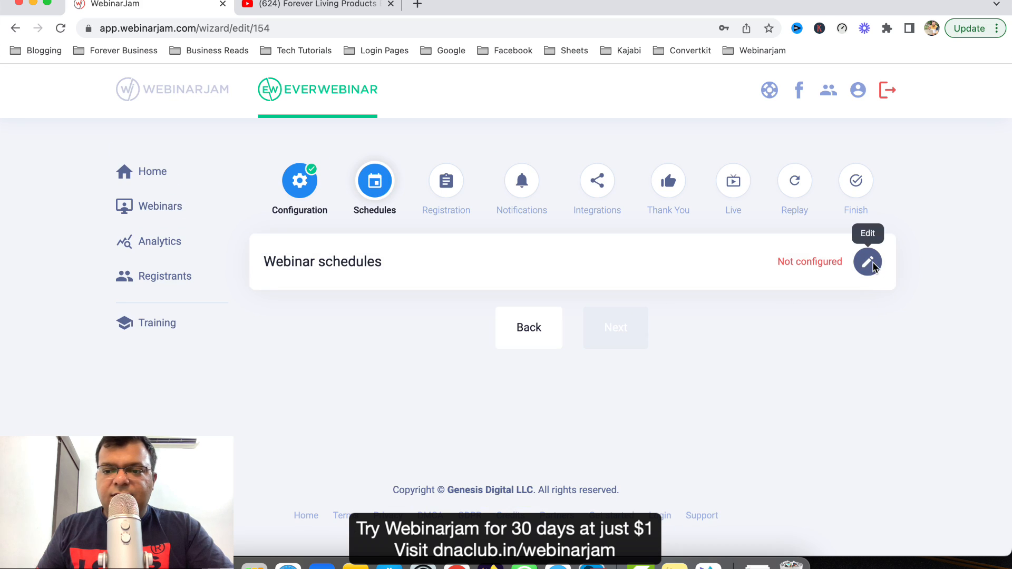
- Add an every-day 6:00 PM session series and continue to Registration
{"action": "left_click", "coordinate": [868, 262]}
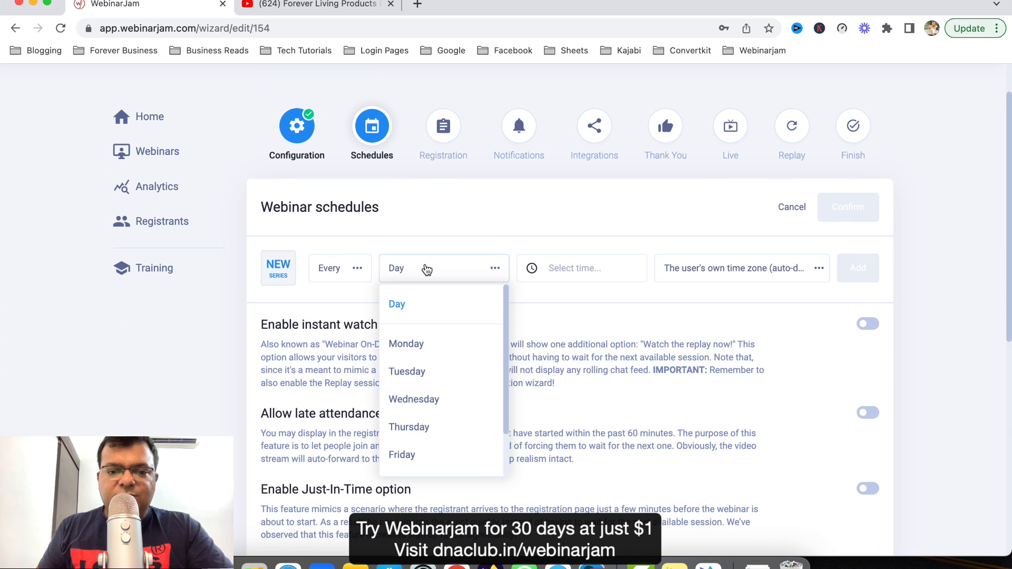
{"action": "left_click", "coordinate": [578, 268]}
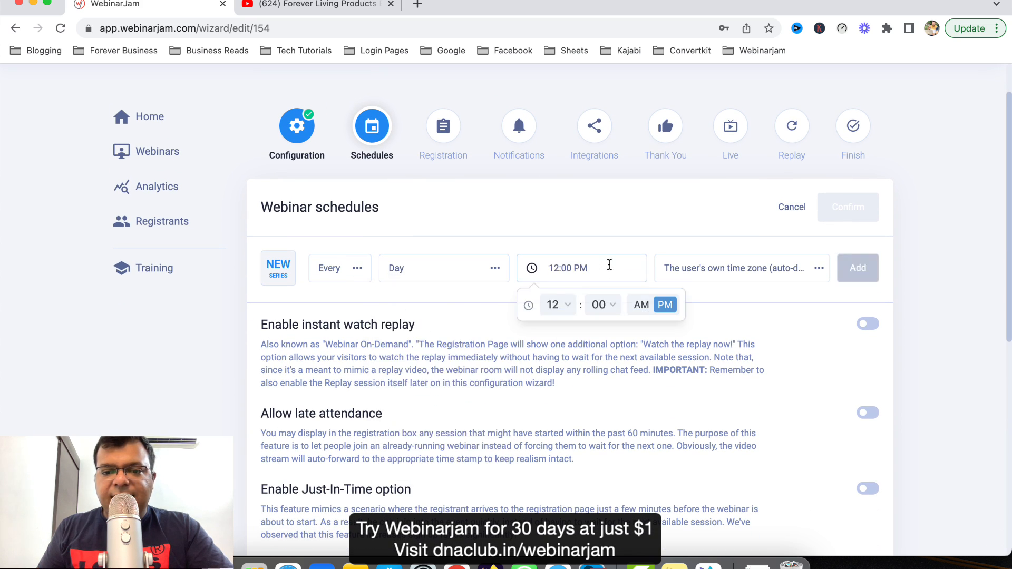
{"action": "left_click", "coordinate": [553, 304]}
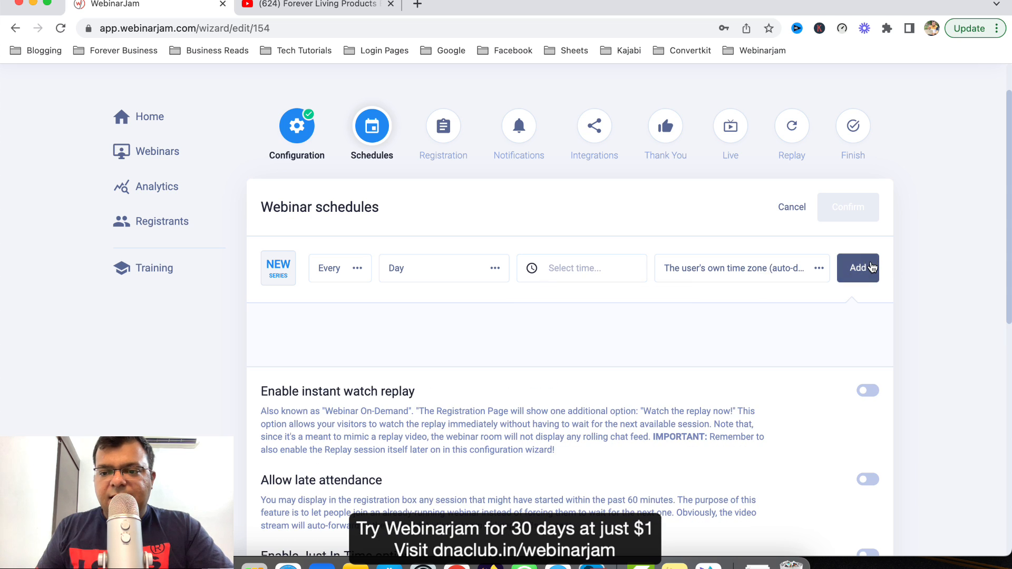
{"action": "left_click", "coordinate": [858, 268]}
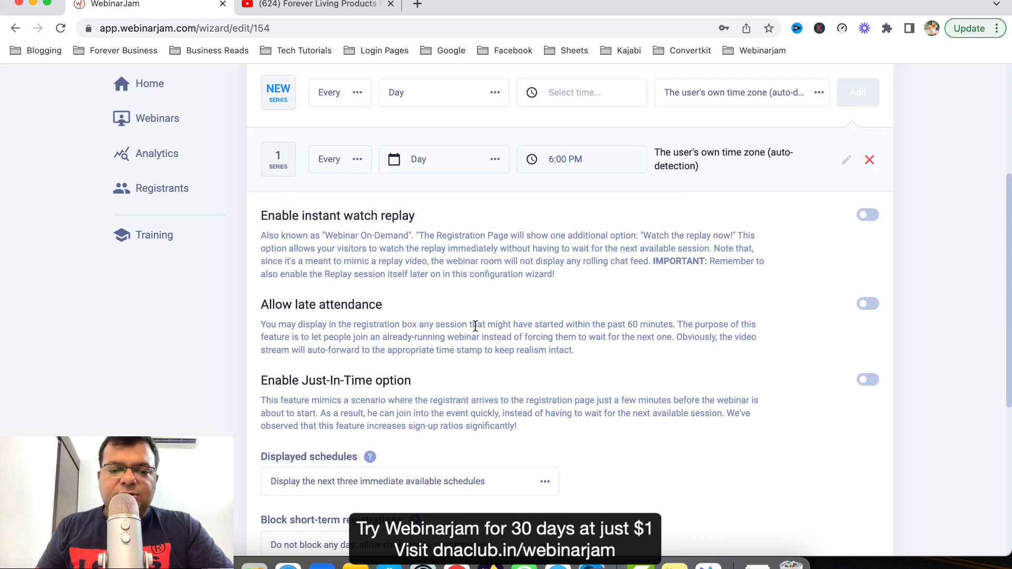
{"action": "scroll", "scroll_direction": "down", "scroll_amount": 3}
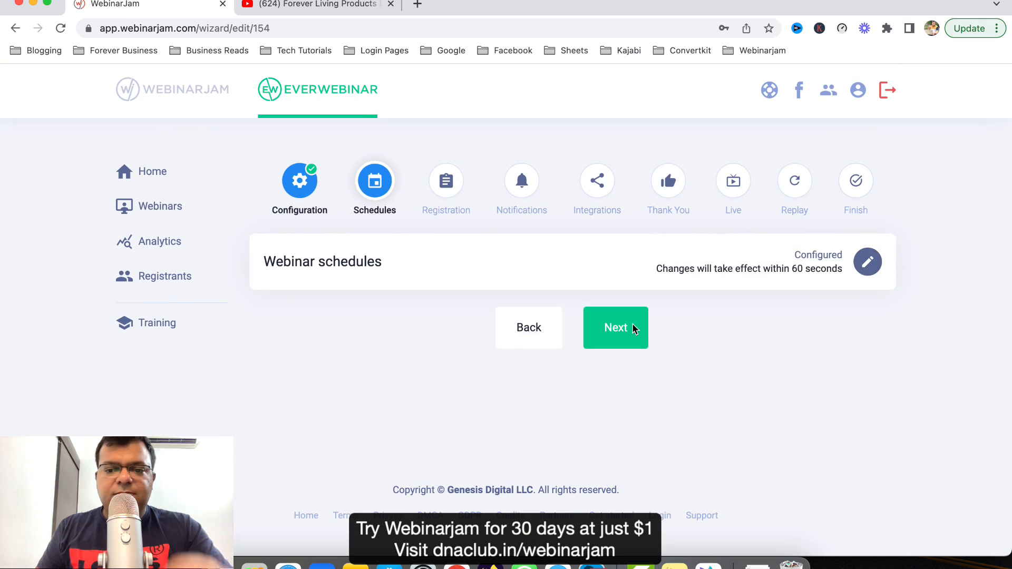
{"action": "left_click", "coordinate": [616, 327]}
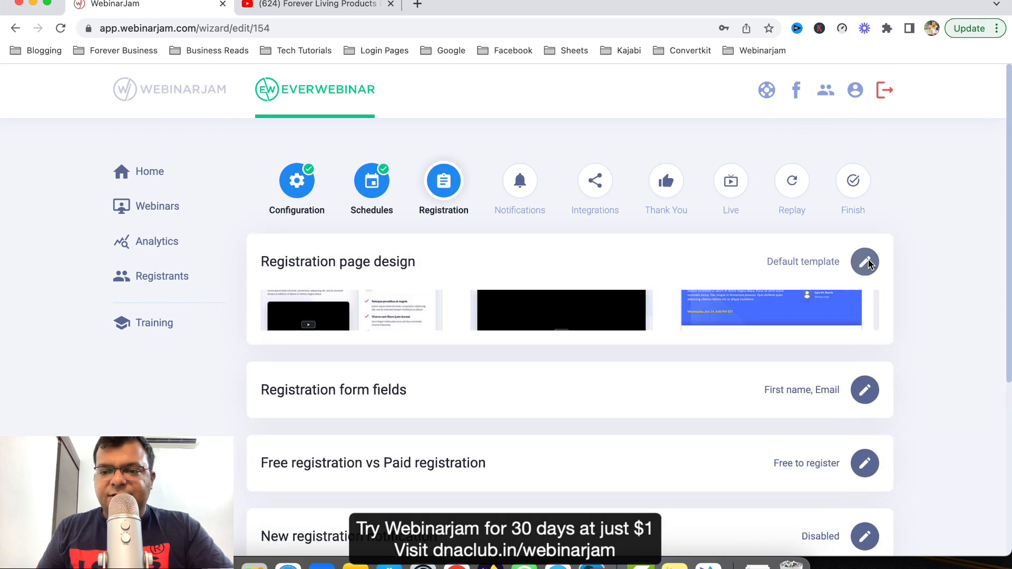
- Preview the registration templates and keep the default one
{"action": "left_click", "coordinate": [865, 262]}
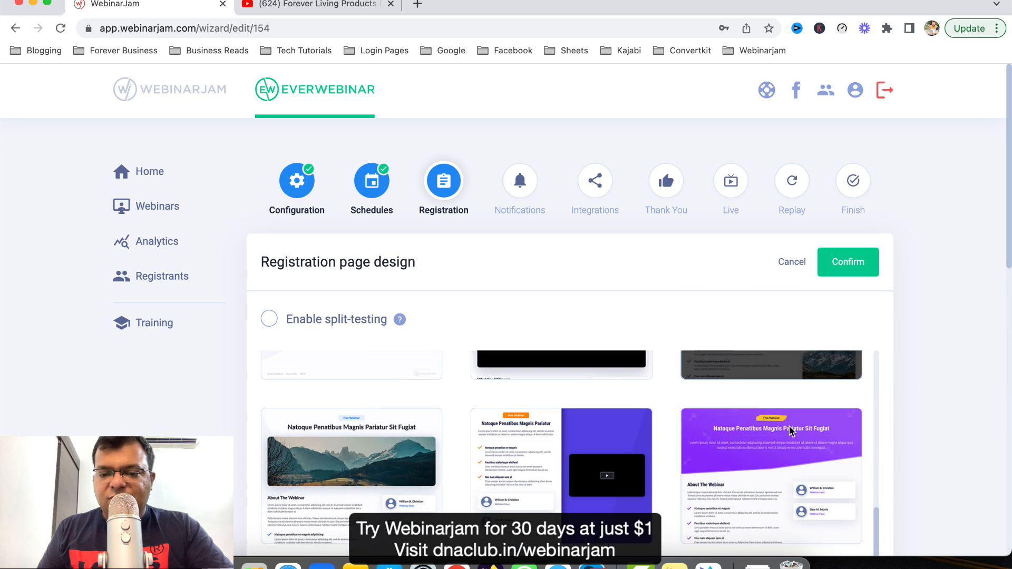
{"action": "scroll", "scroll_direction": "down", "scroll_amount": 3}
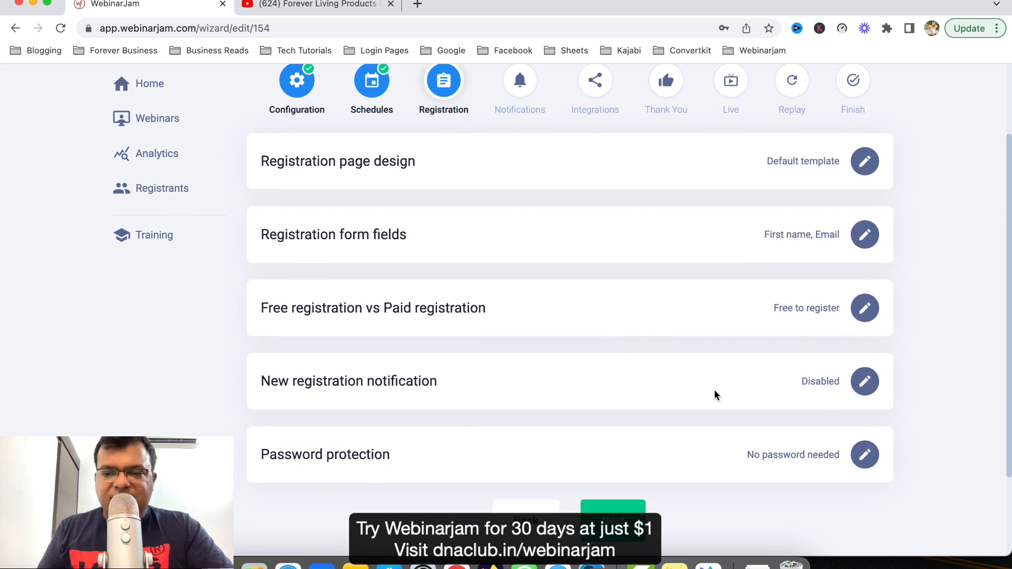
{"action": "left_click", "coordinate": [520, 80]}
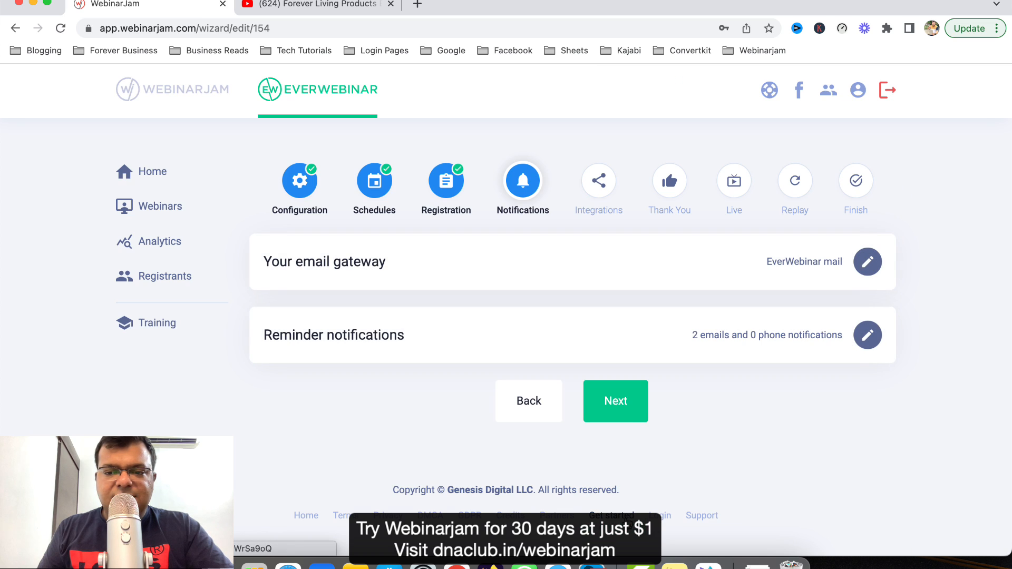
- Add a pre-webinar reminder email set to 2 hours and save the notifications
{"action": "left_click", "coordinate": [866, 335]}
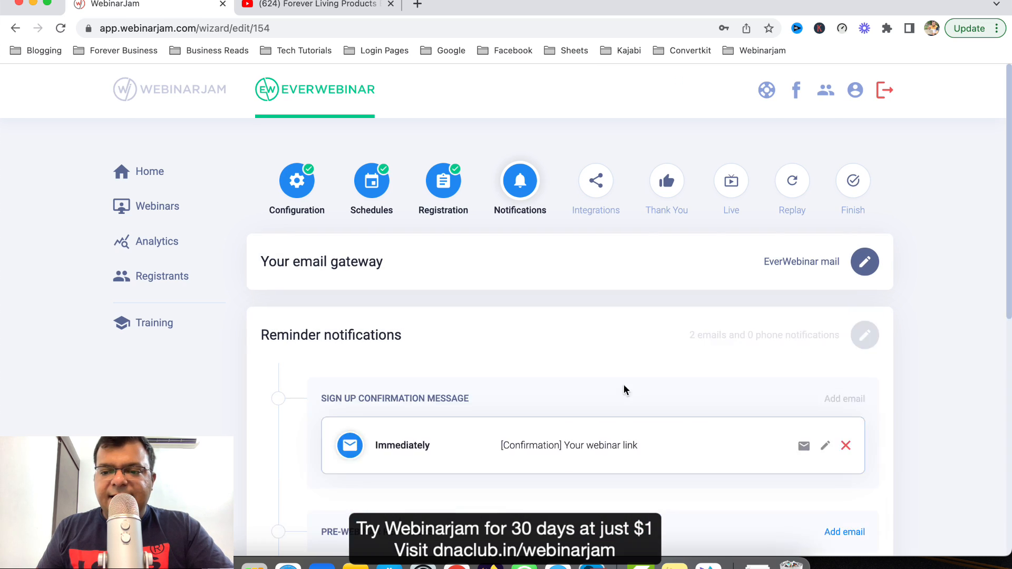
{"action": "scroll", "scroll_direction": "down", "scroll_amount": 3}
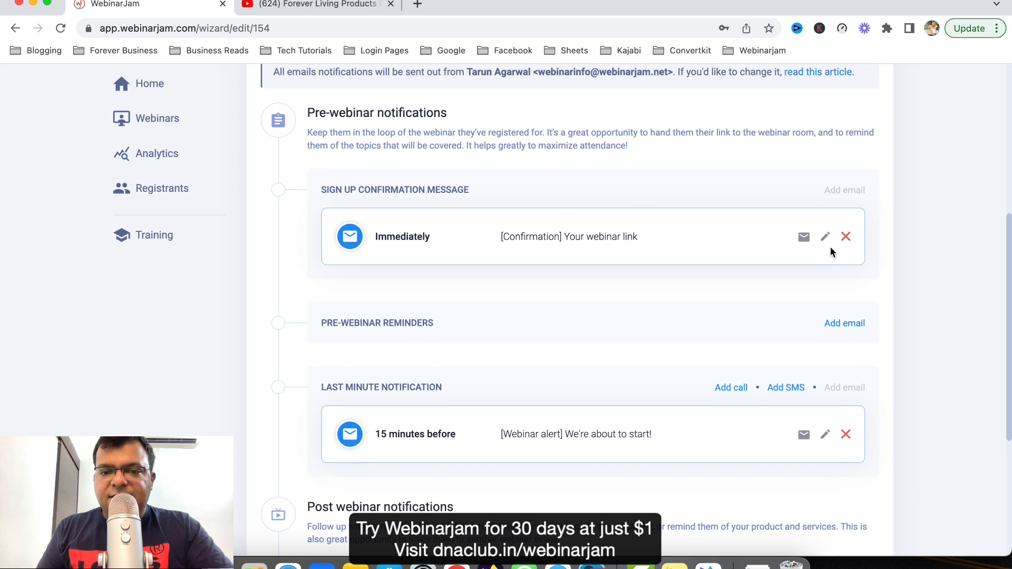
{"action": "left_click", "coordinate": [844, 323]}
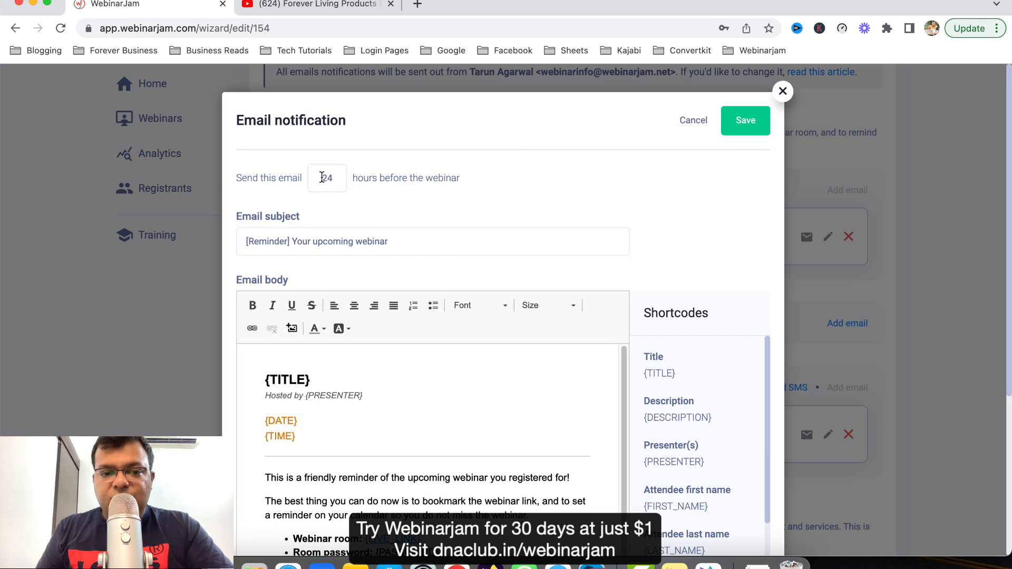
{"action": "type", "text": "2"}
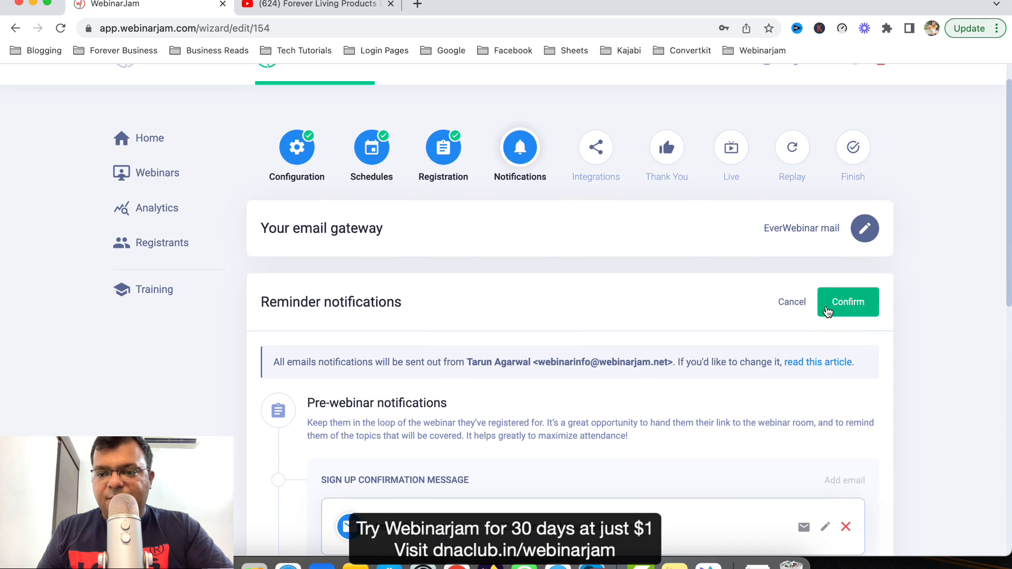
{"action": "left_click", "coordinate": [848, 301]}
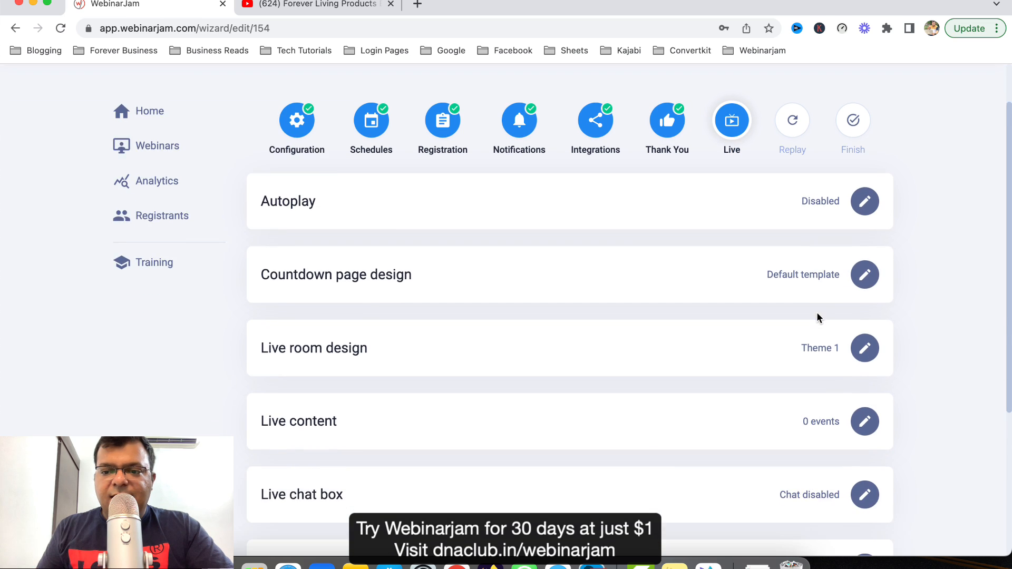
- Scroll down the Live step and open the live chat box settings
{"action": "scroll", "scroll_direction": "down", "scroll_amount": 3}
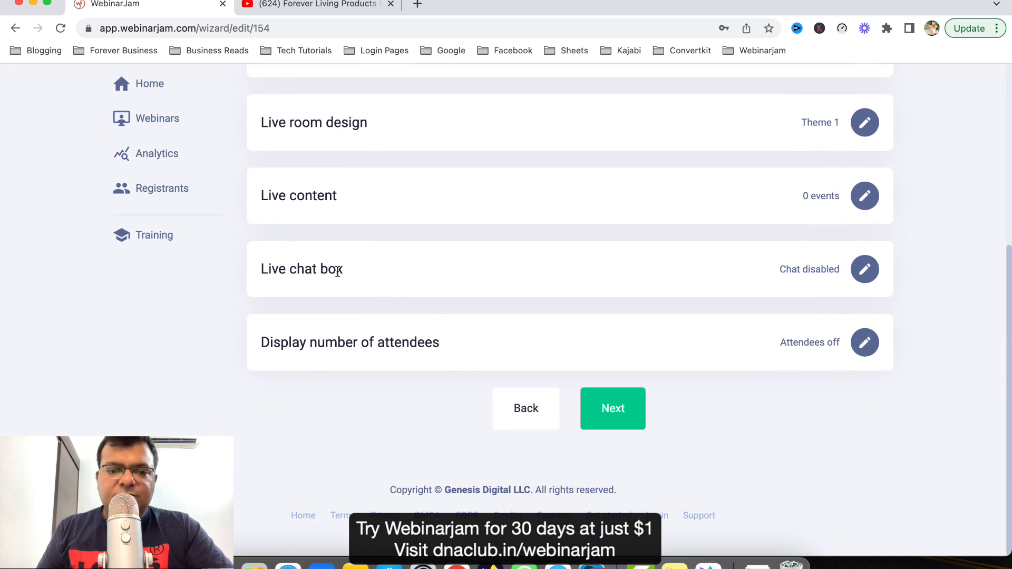
{"action": "mouse_move", "coordinate": [864, 269]}
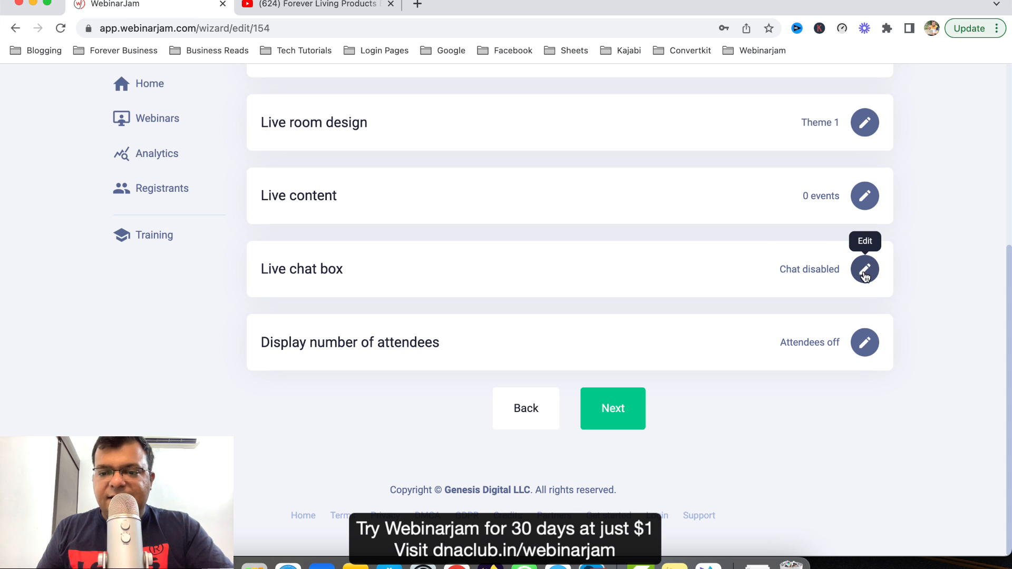
{"action": "left_click", "coordinate": [864, 269]}
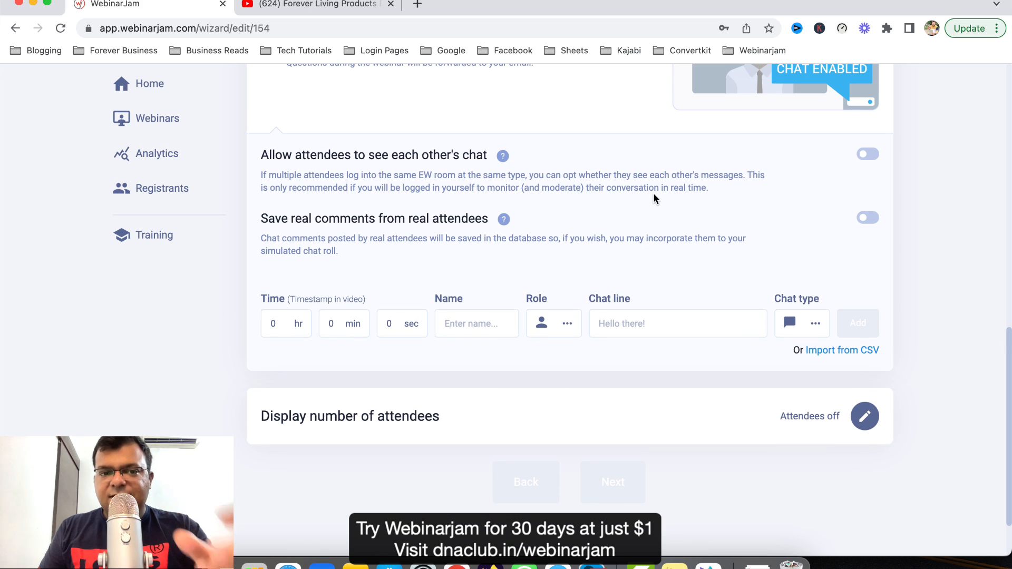
{"action": "mouse_move", "coordinate": [504, 236]}
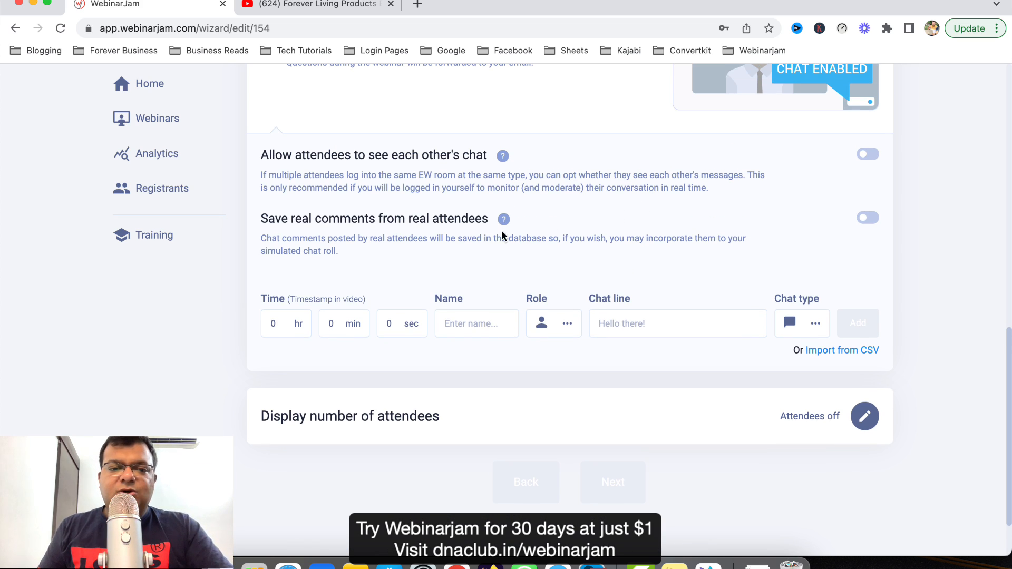
- Let attendees see each other's chat and add Rahul's 'Hi Sir' line at 10 sec
{"action": "left_click", "coordinate": [868, 155]}
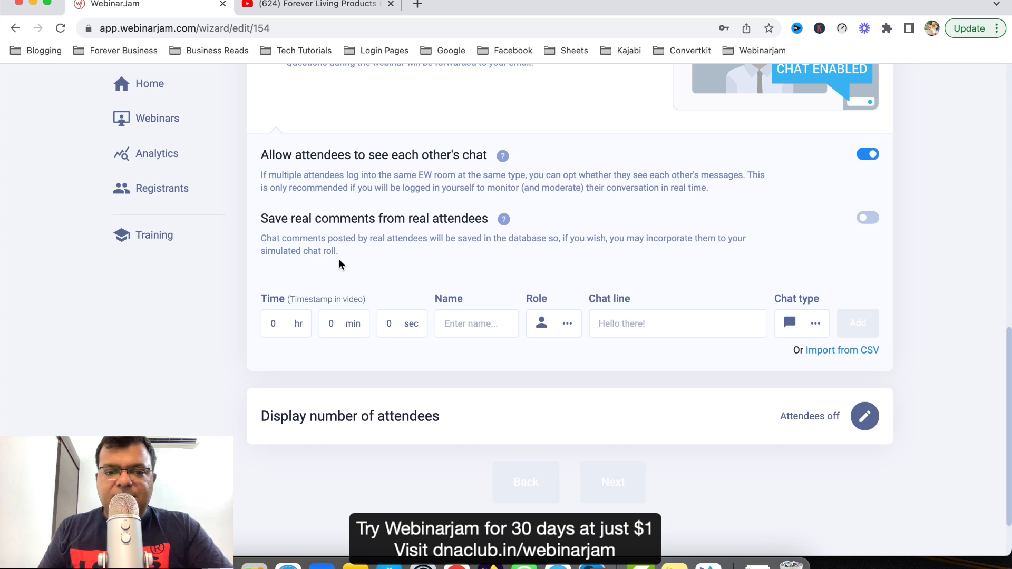
{"action": "left_click", "coordinate": [278, 323]}
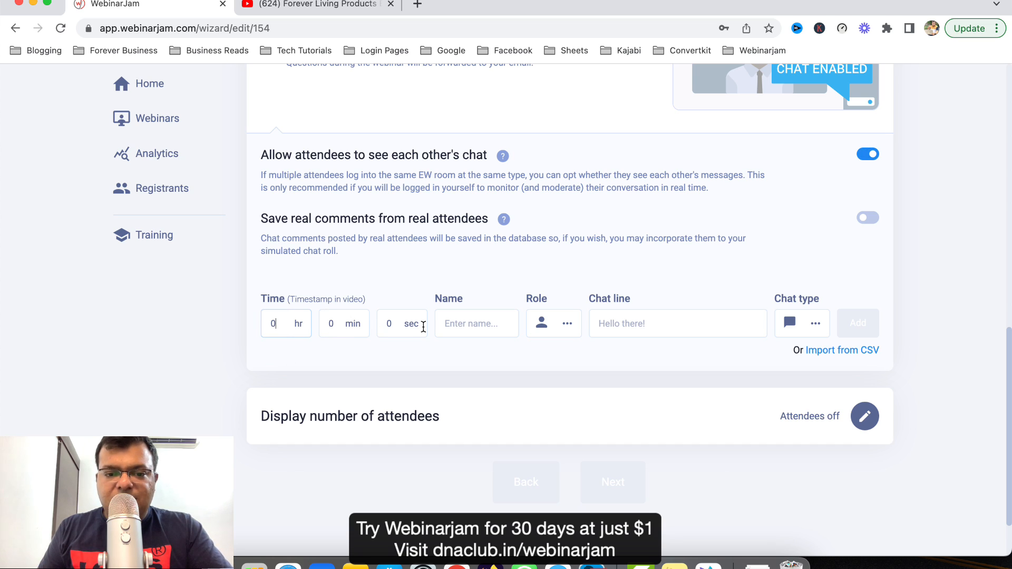
{"action": "type", "text": "10"}
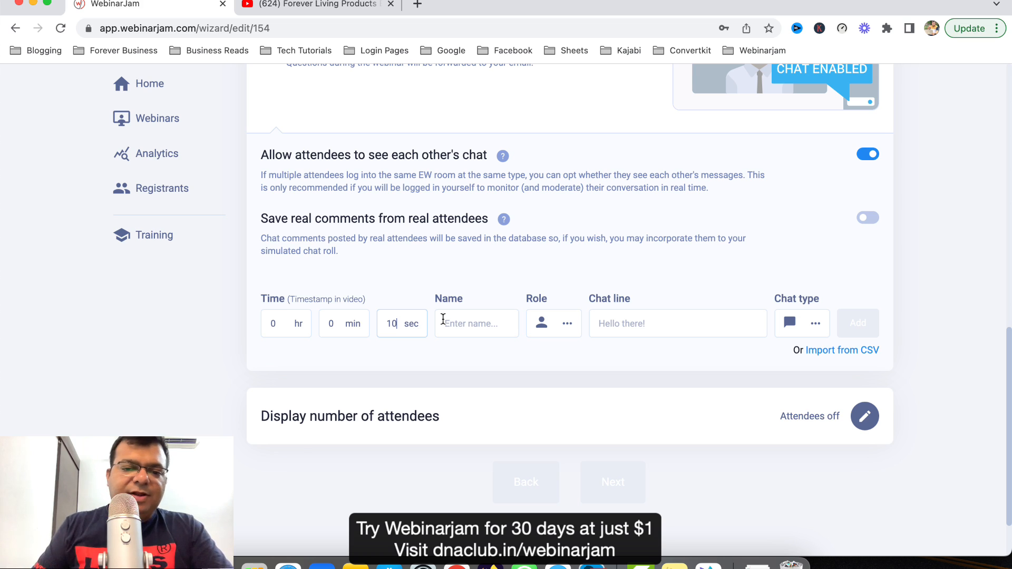
{"action": "type", "text": "Rahul"}
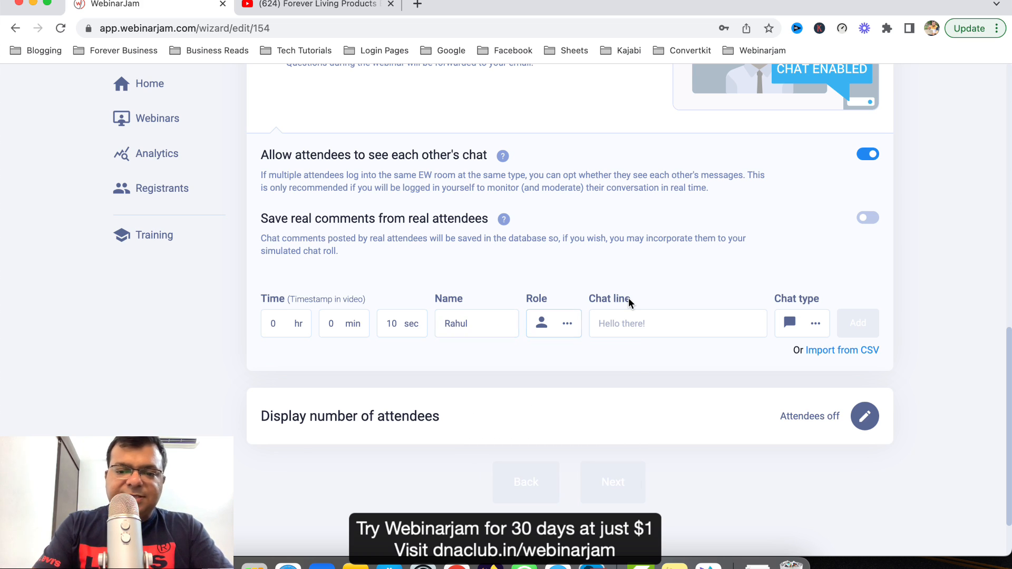
{"action": "type", "text": "Hi"}
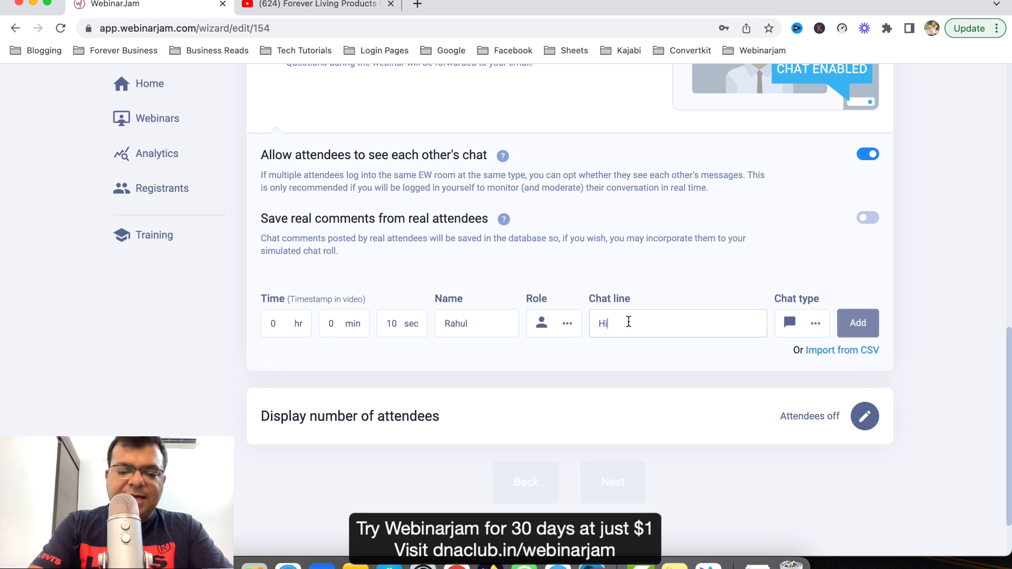
{"action": "left_click", "coordinate": [857, 323]}
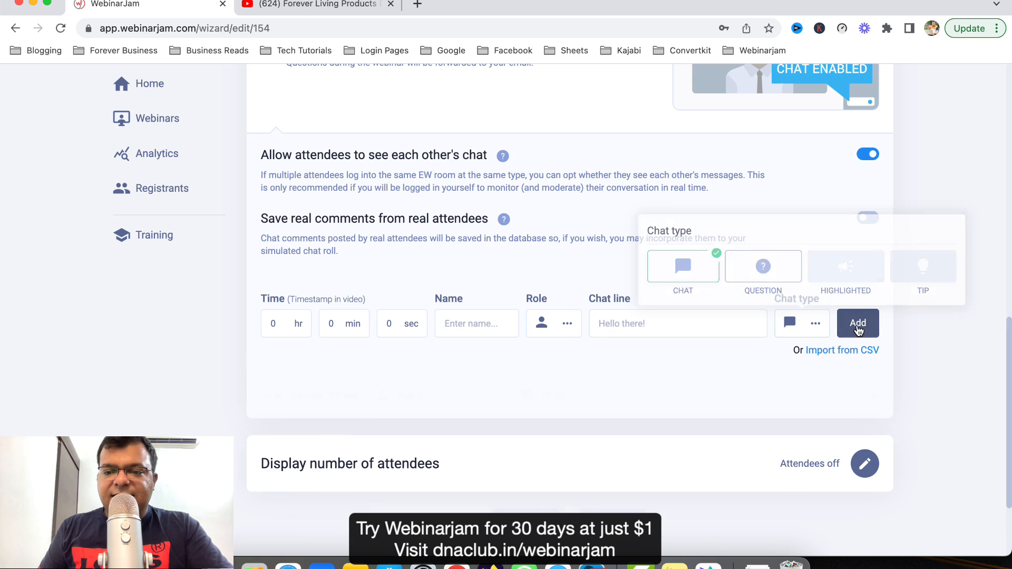
{"action": "left_click", "coordinate": [858, 323]}
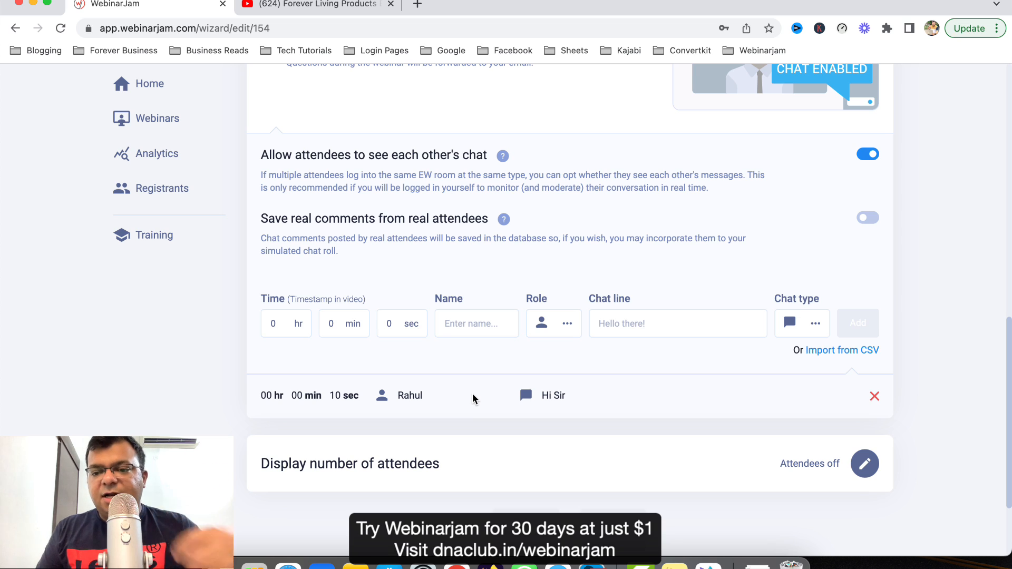
{"action": "mouse_move", "coordinate": [843, 350]}
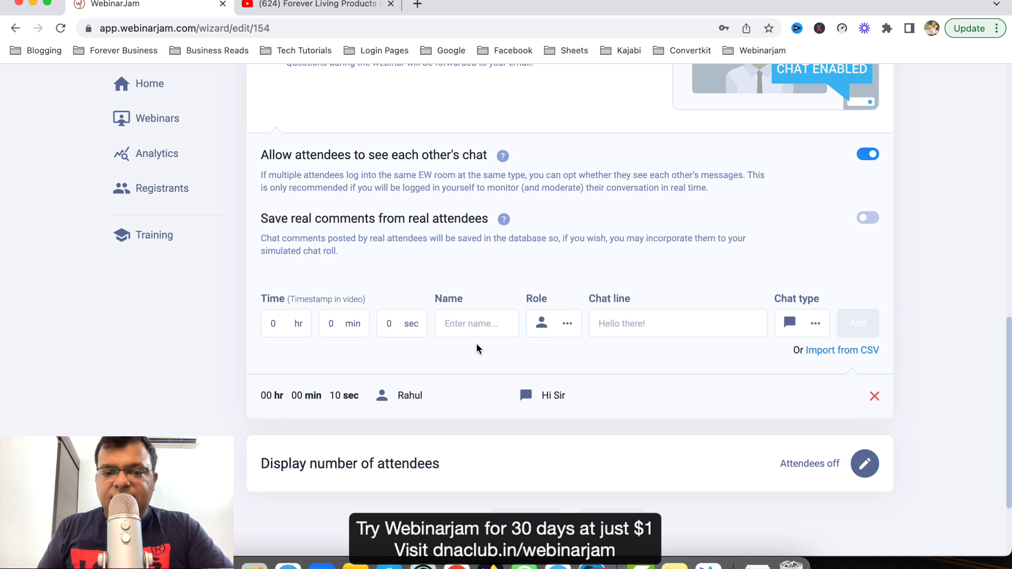
{"action": "mouse_move", "coordinate": [657, 342]}
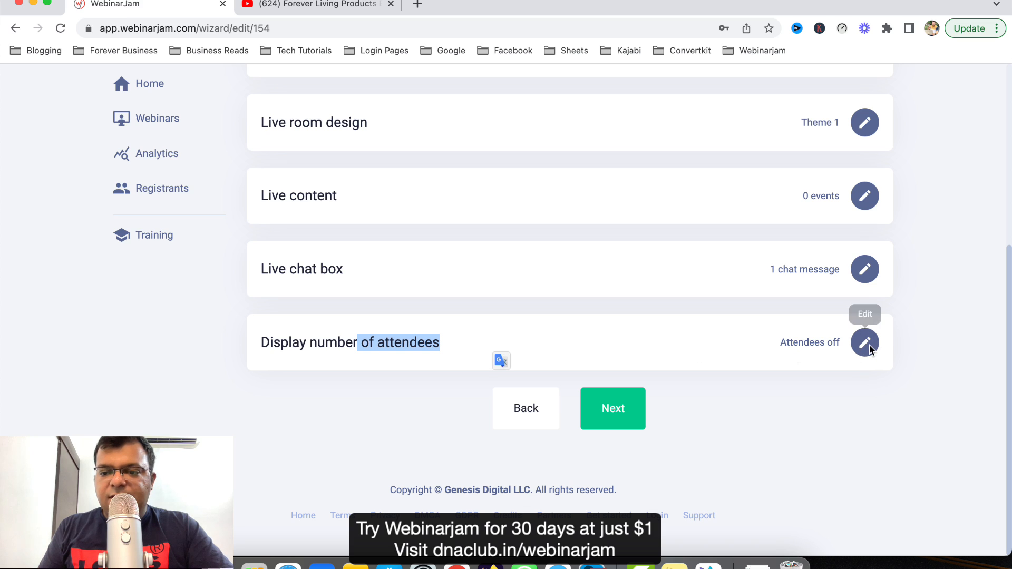
- Set dynamic simulated attendance to 156, pass the replay step, and reach the dashboard
{"action": "left_click", "coordinate": [864, 342]}
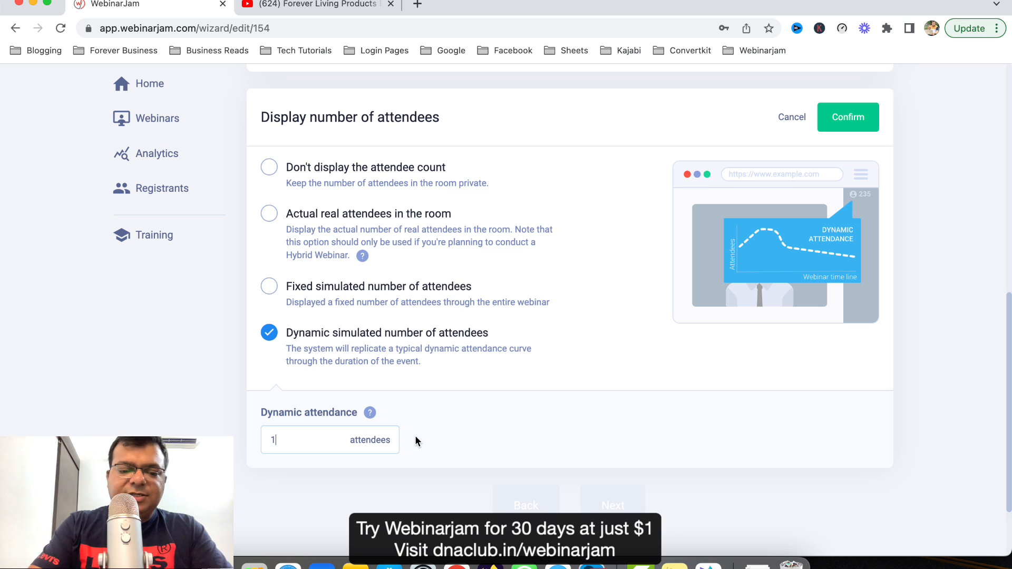
{"action": "type", "text": "56"}
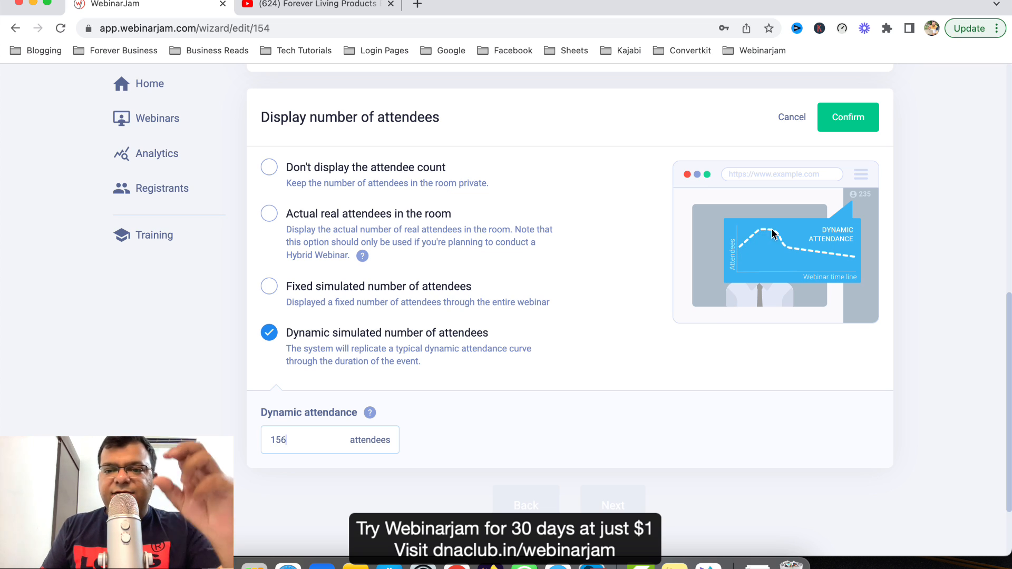
{"action": "mouse_move", "coordinate": [814, 261]}
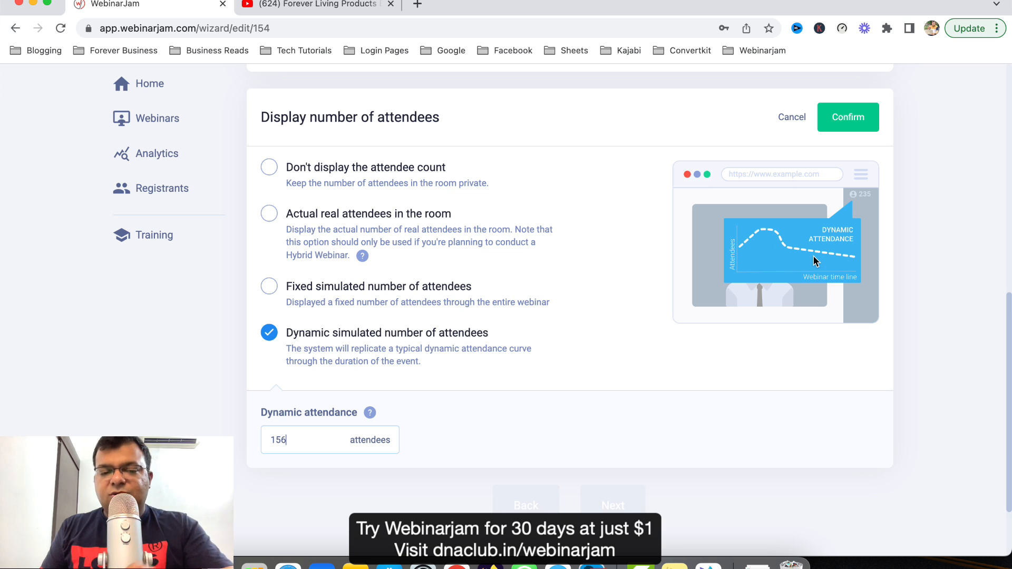
{"action": "mouse_move", "coordinate": [746, 296]}
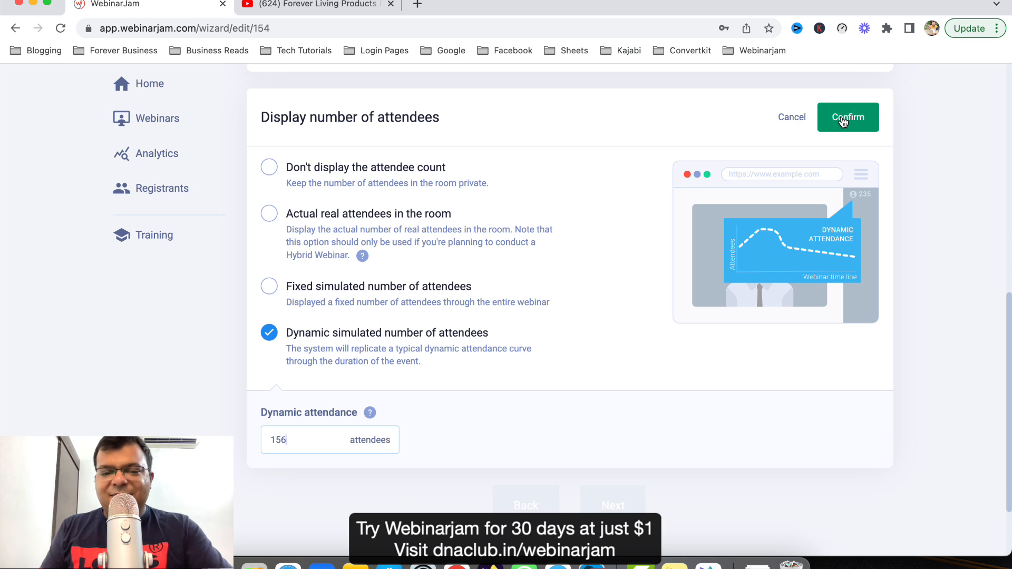
{"action": "left_click", "coordinate": [848, 117]}
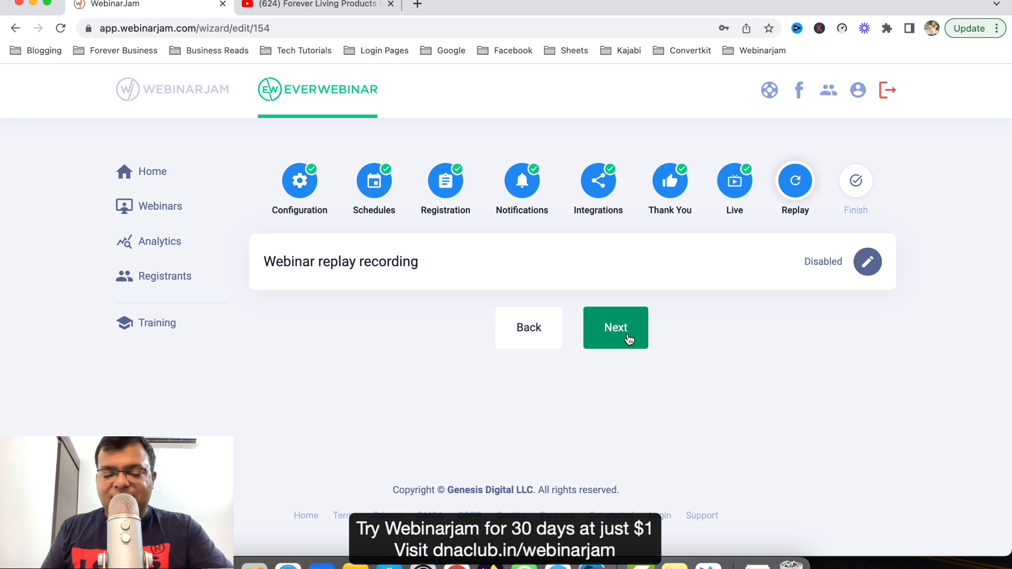
{"action": "left_click", "coordinate": [615, 328]}
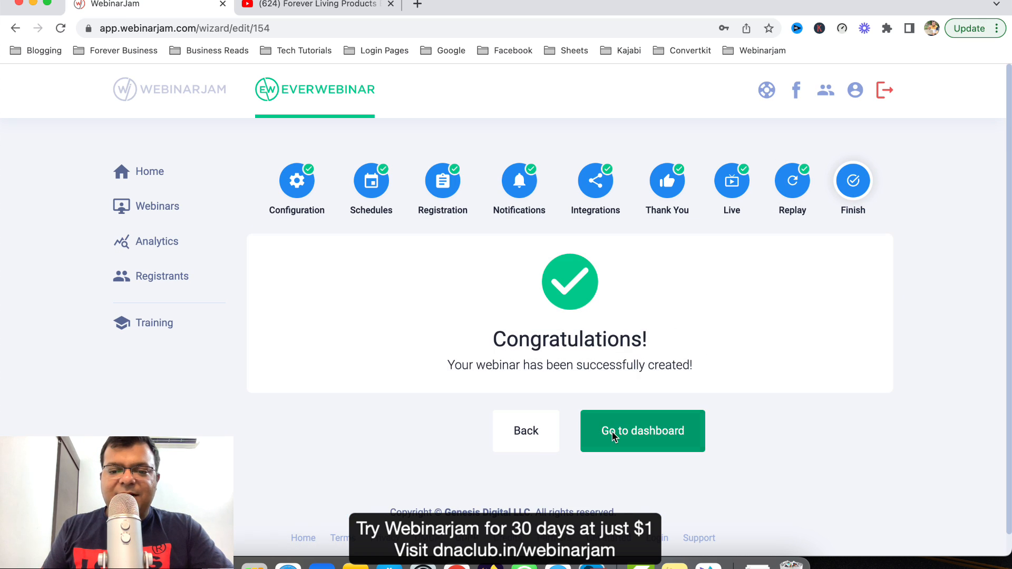
{"action": "left_click", "coordinate": [642, 431]}
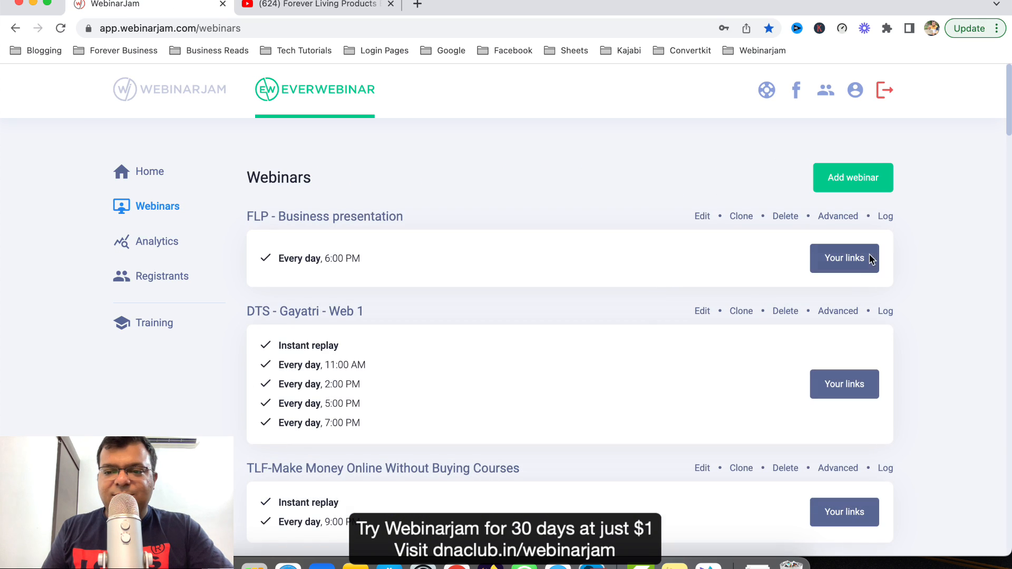
- Load the FLP webinar's registration URL, then open its direct link to the live room
{"action": "left_click", "coordinate": [844, 258]}
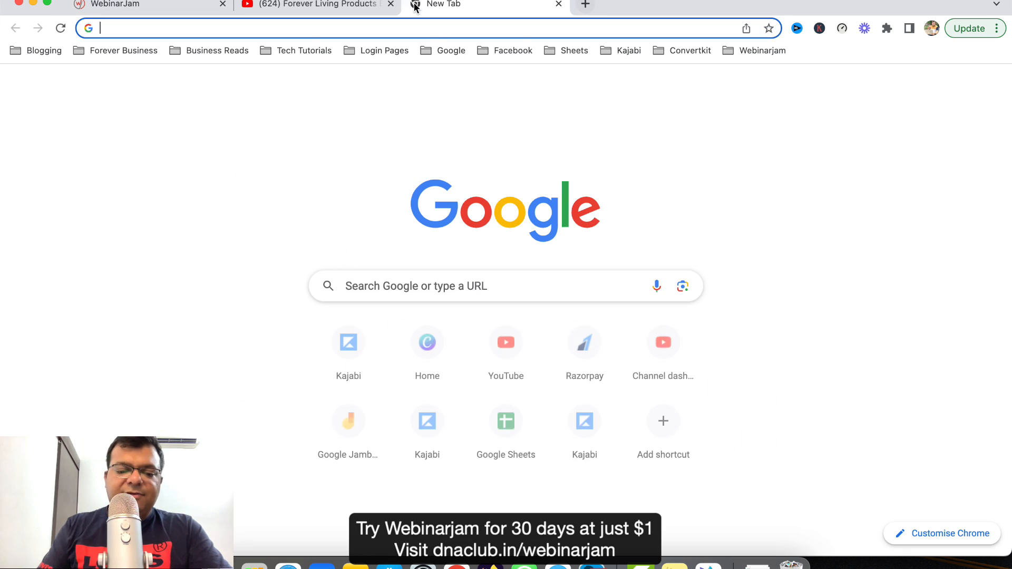
{"action": "type", "text": "event.webinarjam.com/register/154/07wq6spz"}
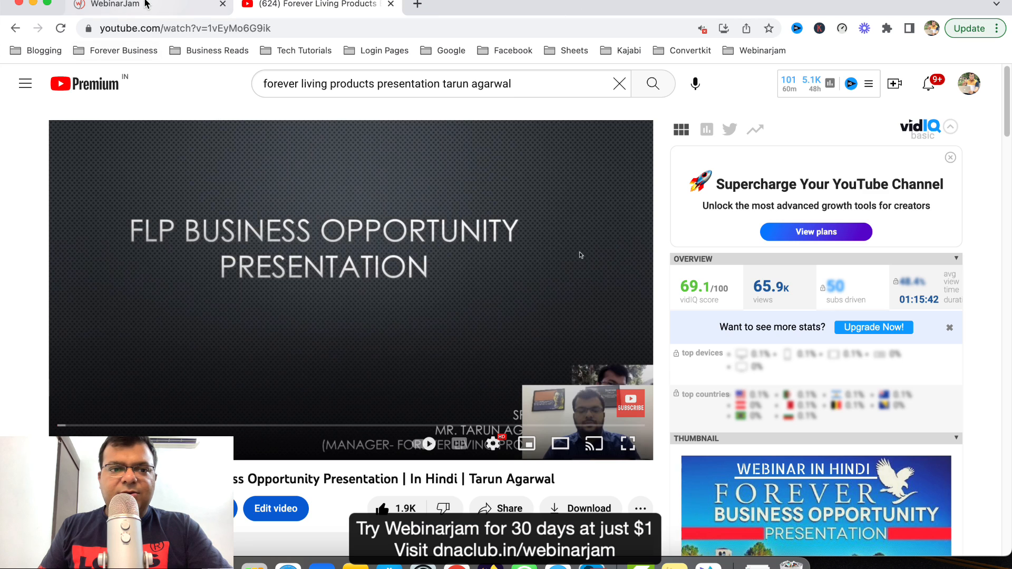
{"action": "left_click", "coordinate": [113, 5]}
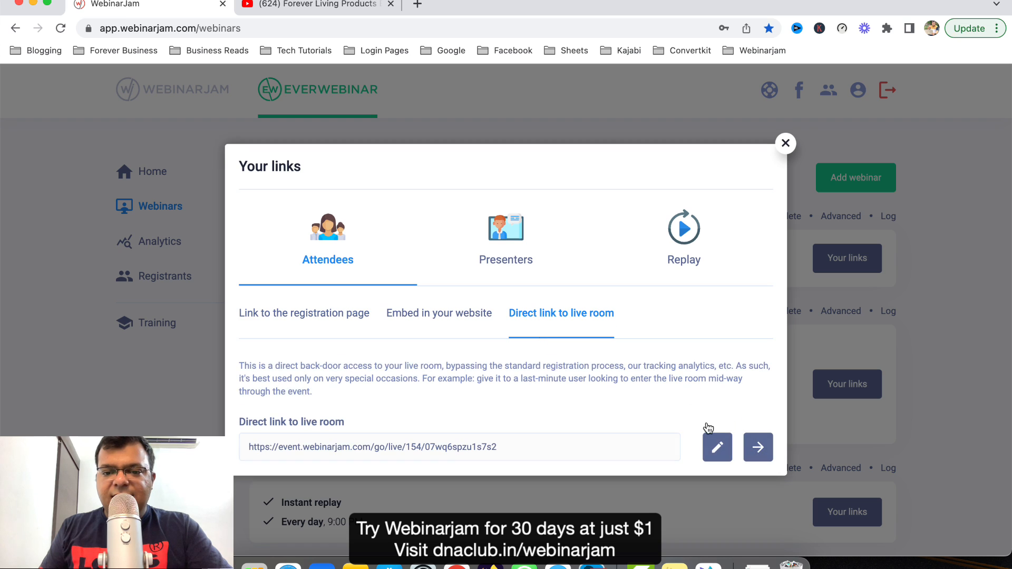
{"action": "left_click", "coordinate": [759, 447]}
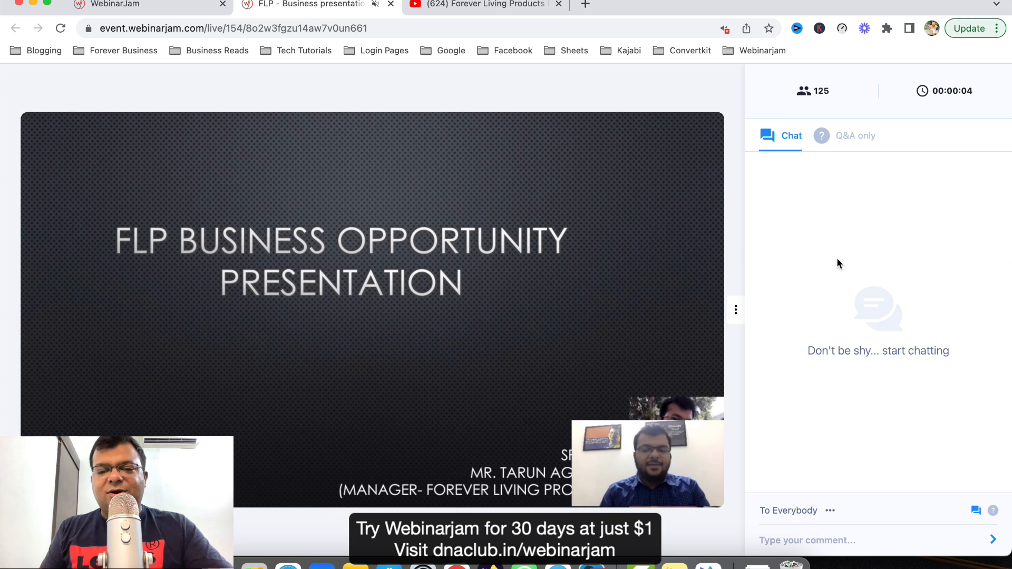
{"action": "mouse_move", "coordinate": [923, 233]}
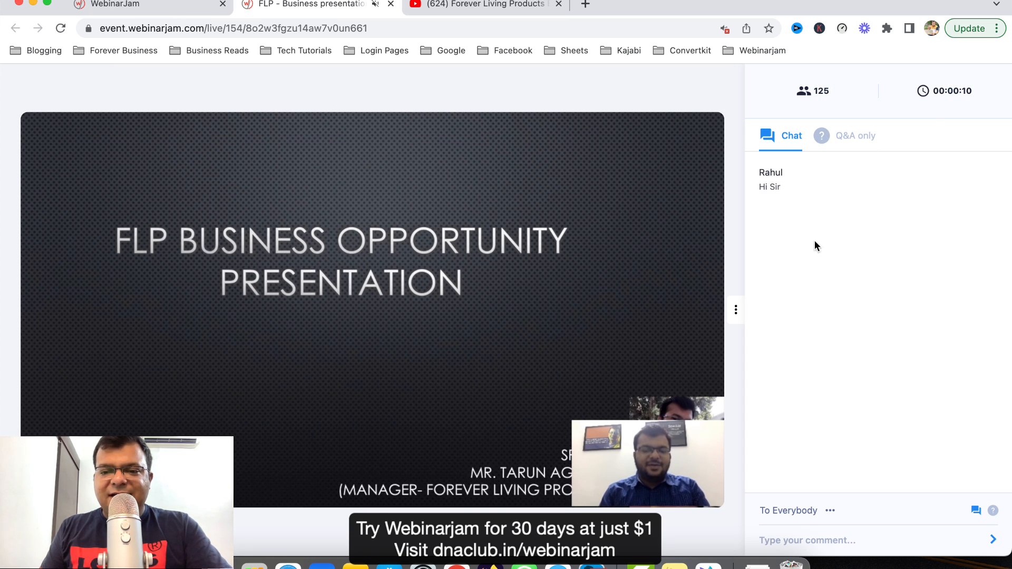
- Watch the live room's 'Hi Sir' chat and attendee count, comparing with the YouTube video
{"action": "left_click_drag", "start_coordinate": [760, 173], "coordinate": [780, 187]}
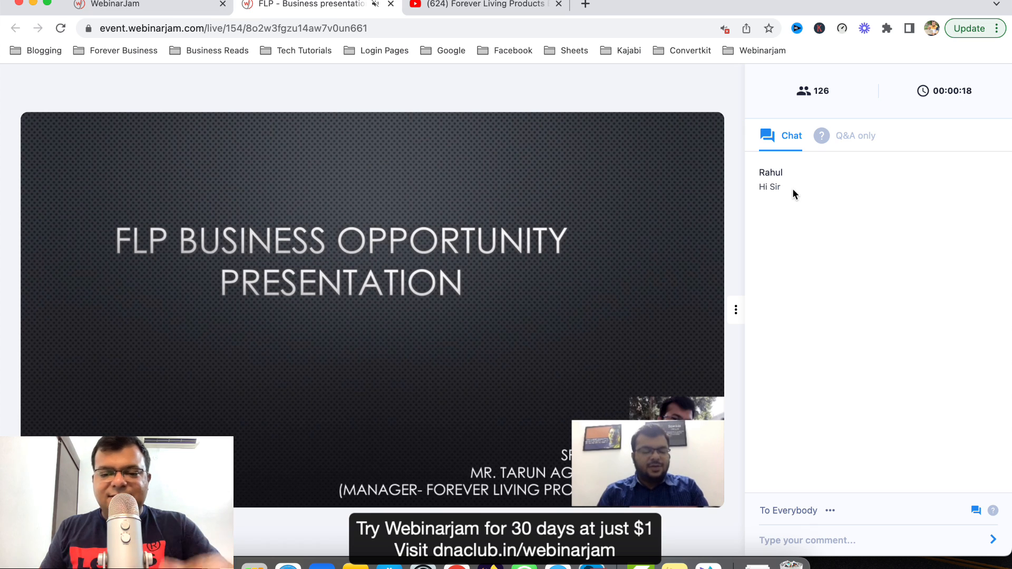
{"action": "mouse_move", "coordinate": [809, 222]}
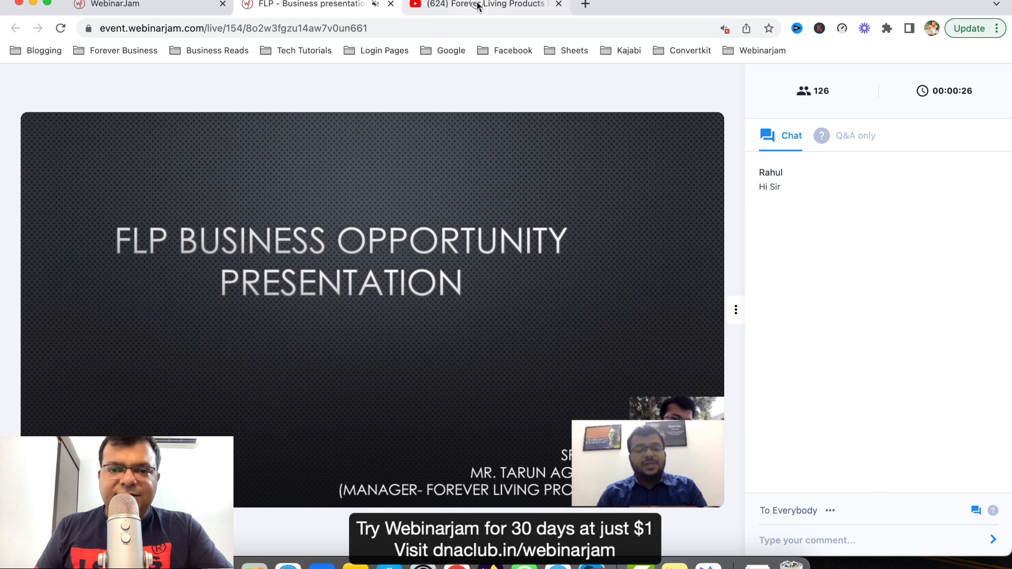
{"action": "left_click", "coordinate": [316, 6]}
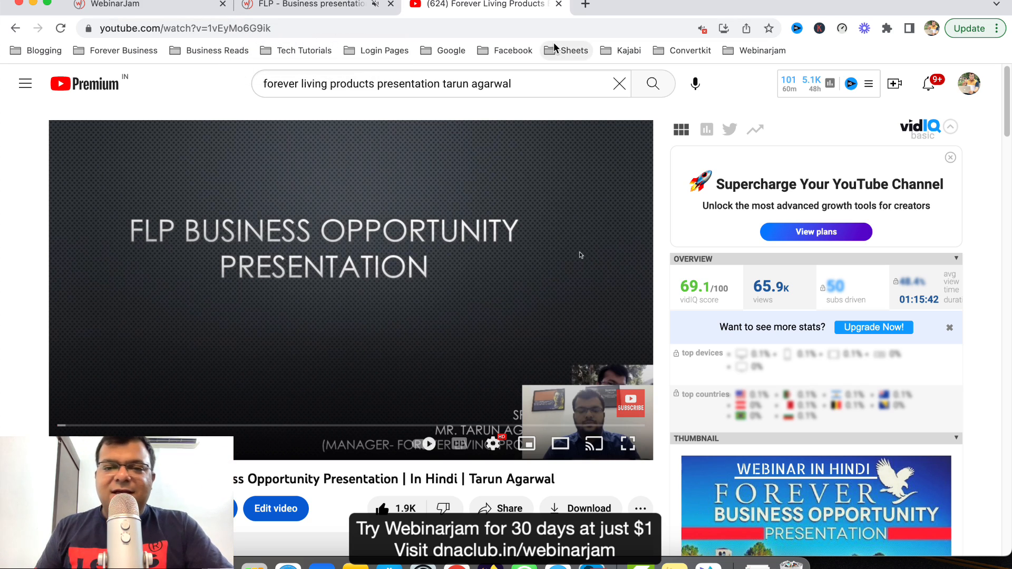
{"action": "mouse_move", "coordinate": [466, 259]}
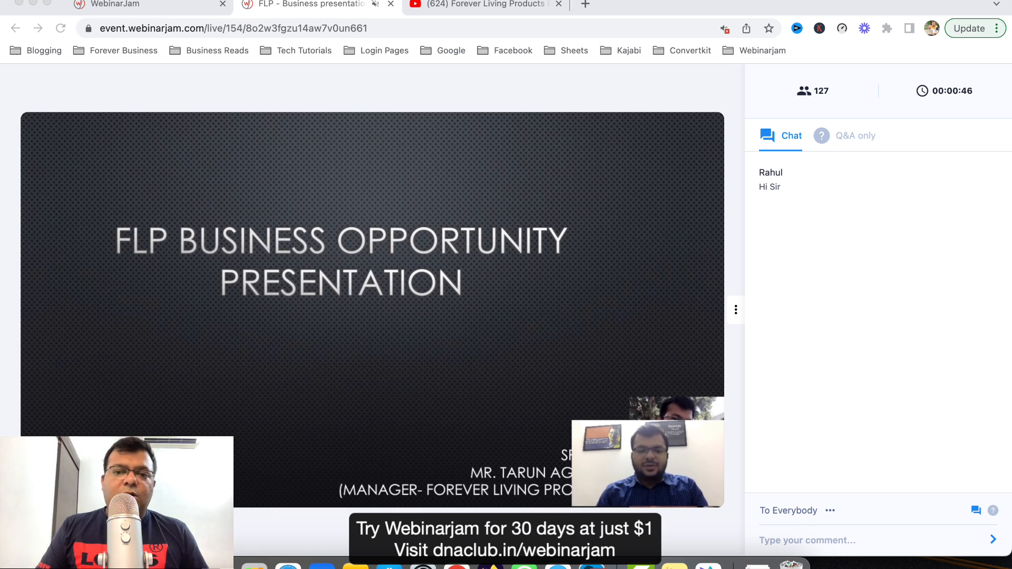
{"action": "left_click", "coordinate": [753, 6]}
{"action": "type", "text": "dn"}
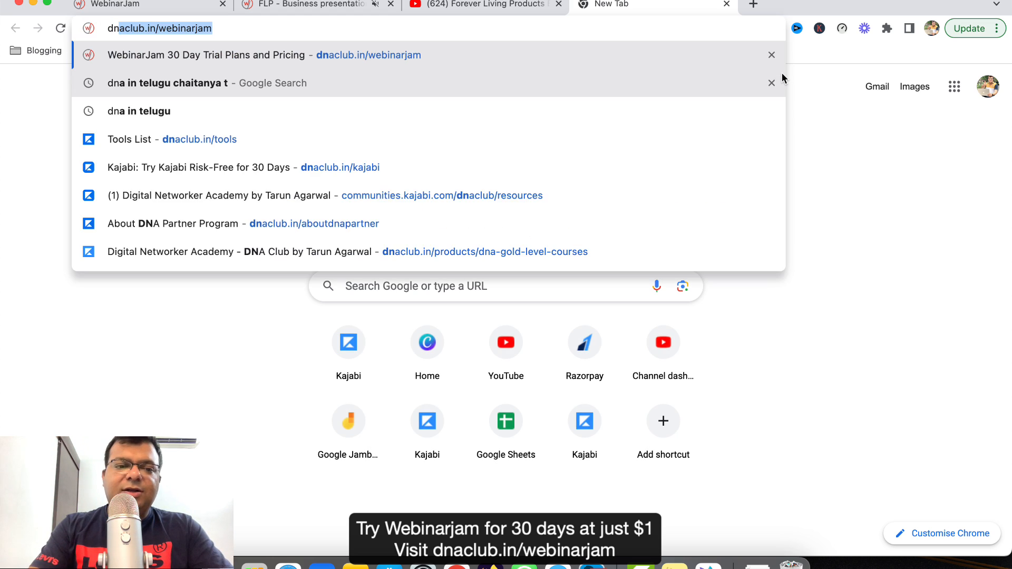
- Delete the auto-completed part of the dnaclub.in/webin address
{"action": "key", "text": "backspace"}
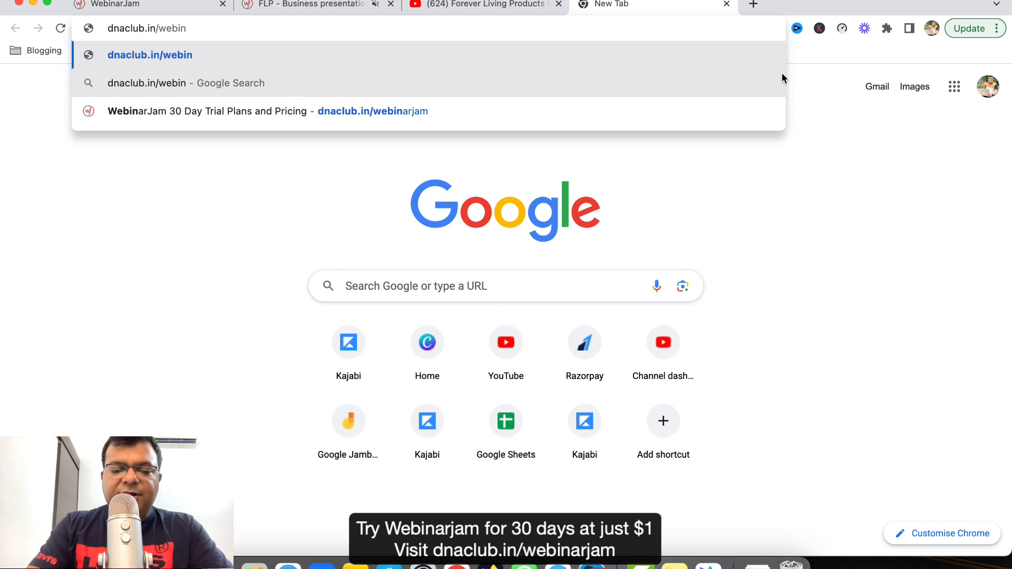